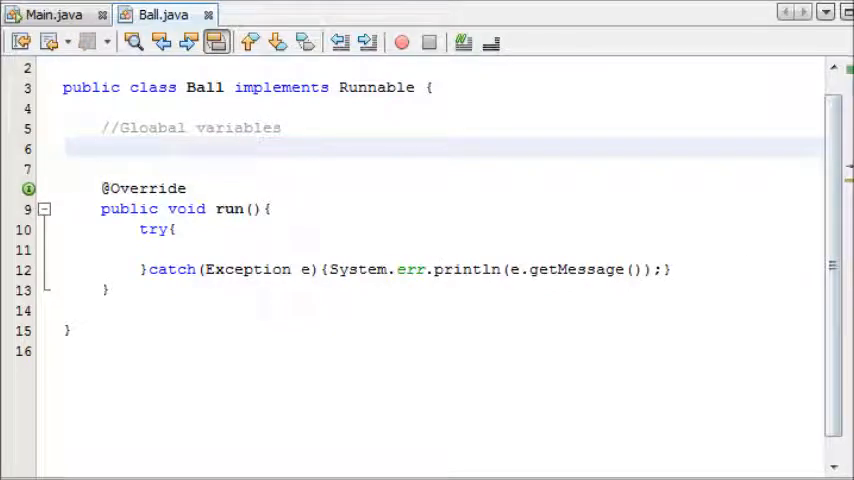
Step: Review Main.java and highlight every use of the 500×400 screenSize dimension
{"action": "left_click", "coordinate": [100, 148]}
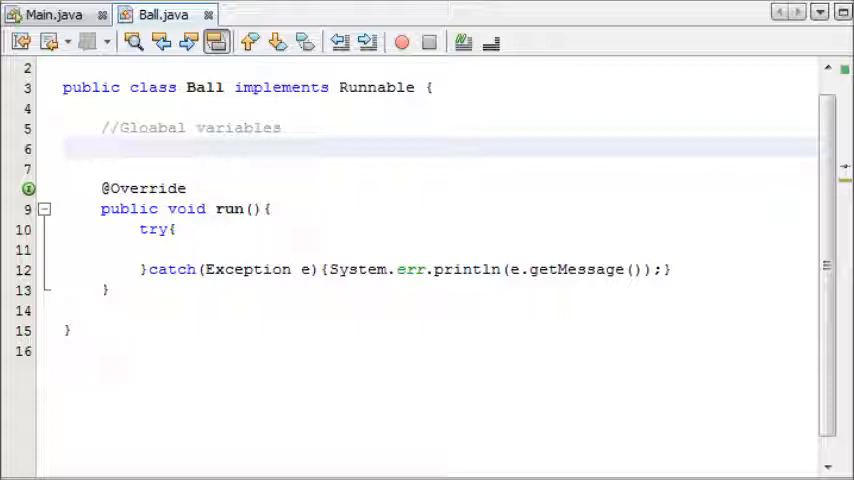
{"action": "mouse_move", "coordinate": [818, 223]}
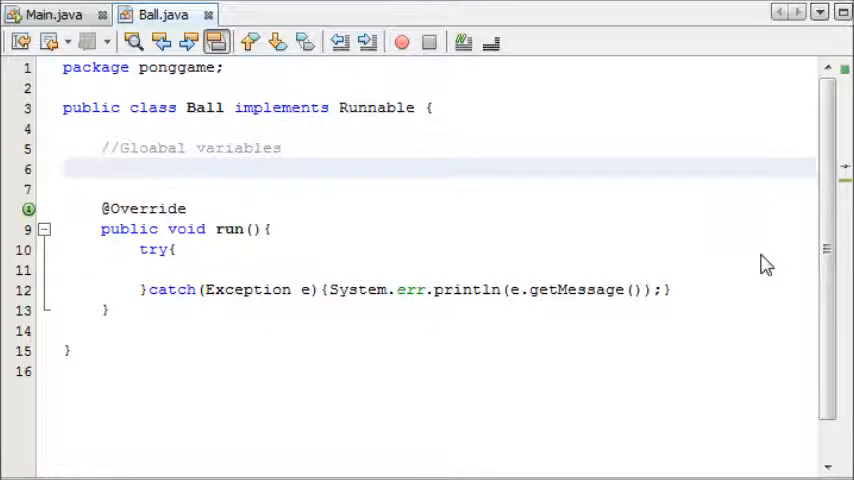
{"action": "left_click", "coordinate": [100, 168]}
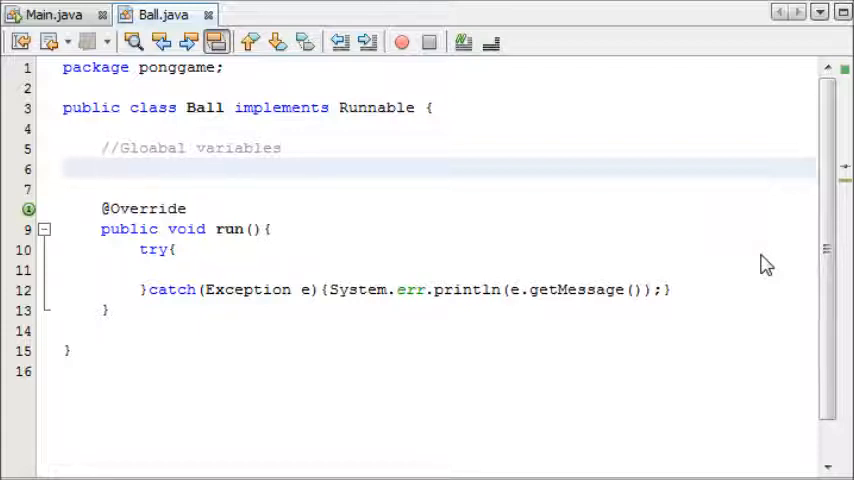
{"action": "left_click", "coordinate": [101, 168]}
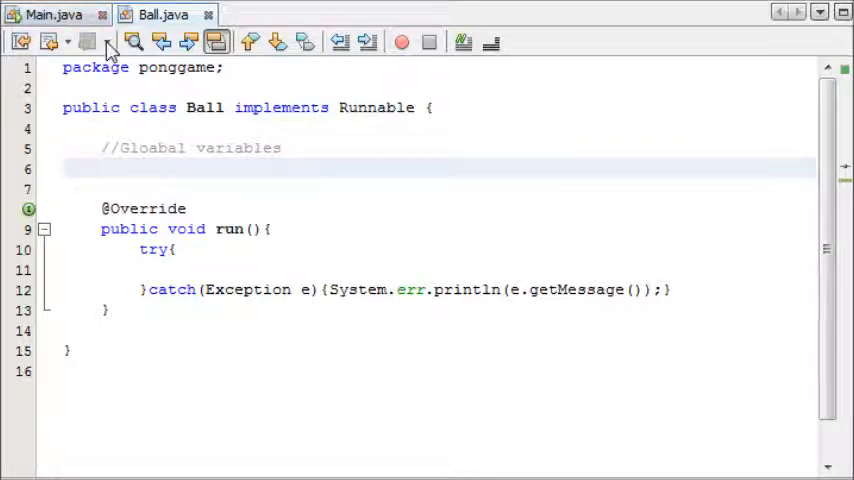
{"action": "left_click", "coordinate": [50, 11]}
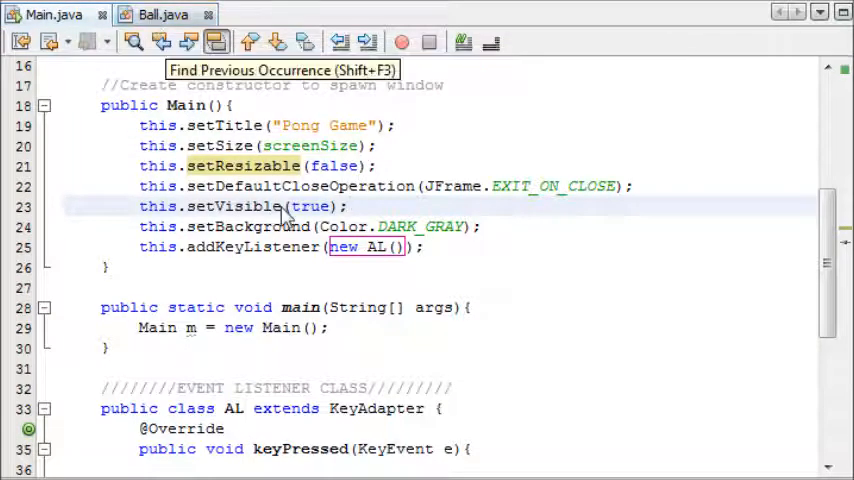
{"action": "scroll", "scroll_direction": "down", "scroll_amount": 3}
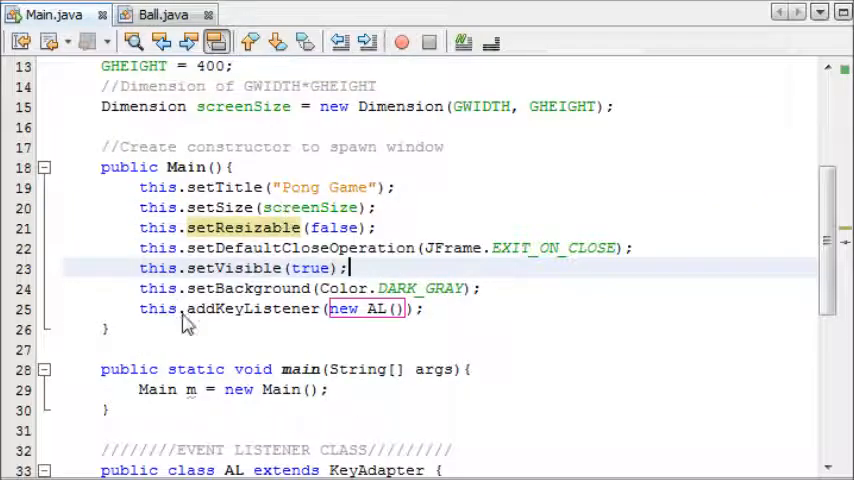
{"action": "left_click", "coordinate": [205, 227]}
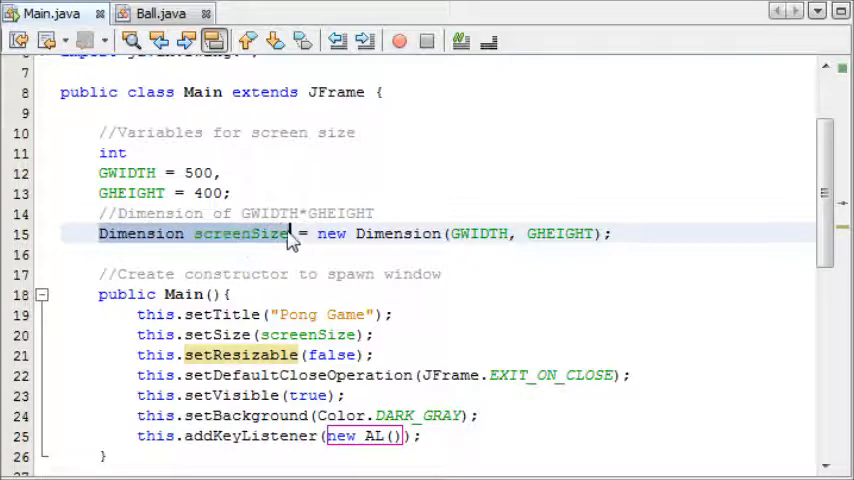
{"action": "mouse_move", "coordinate": [388, 233]}
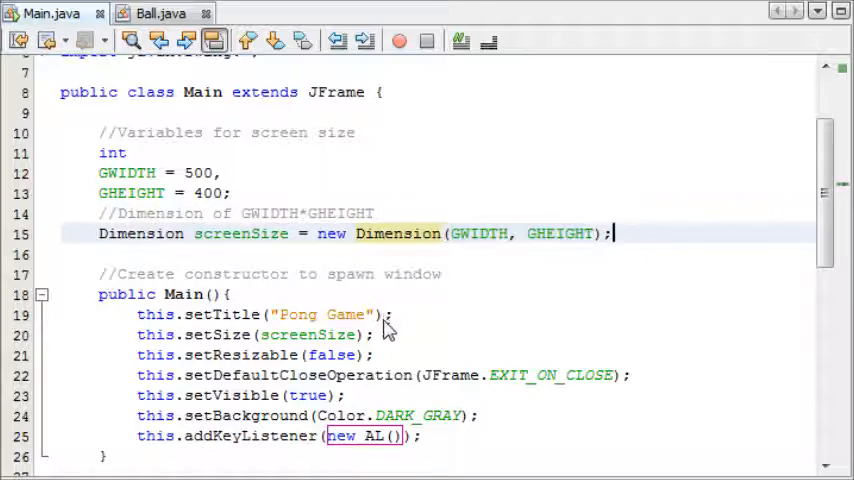
{"action": "double_click", "coordinate": [308, 334]}
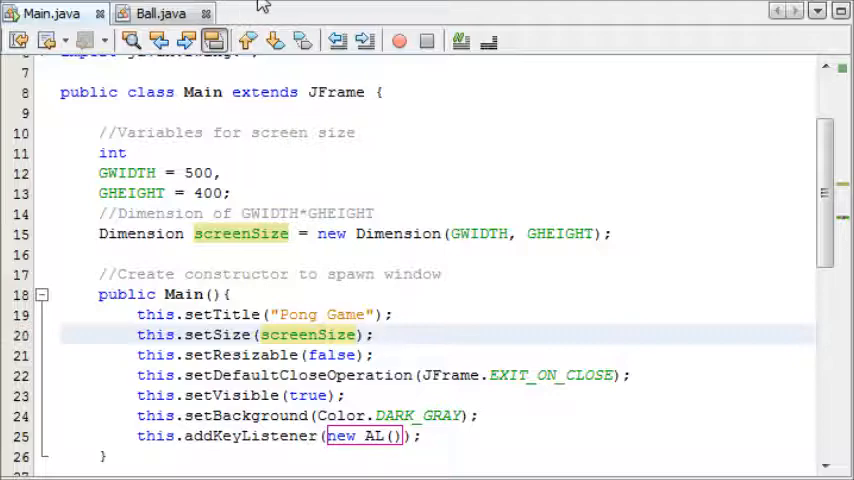
Step: Test-run the project to preview the empty Pong Game window, then return to Ball.java
{"action": "left_click", "coordinate": [400, 40]}
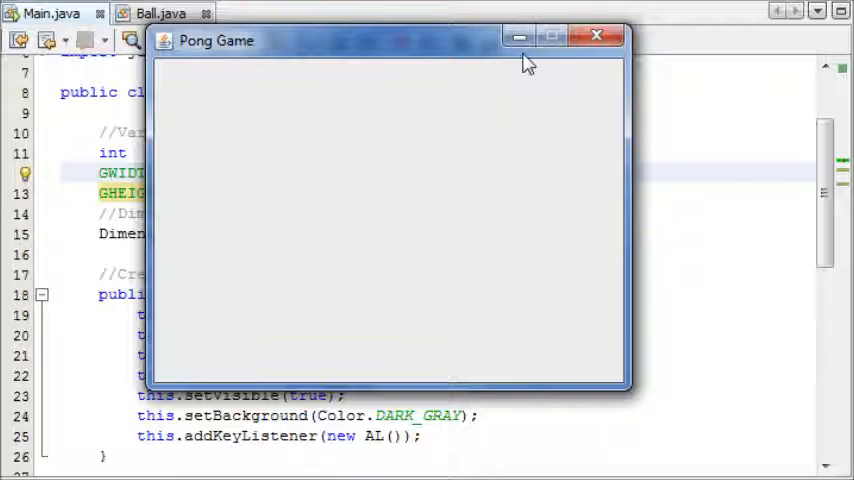
{"action": "mouse_move", "coordinate": [589, 38]}
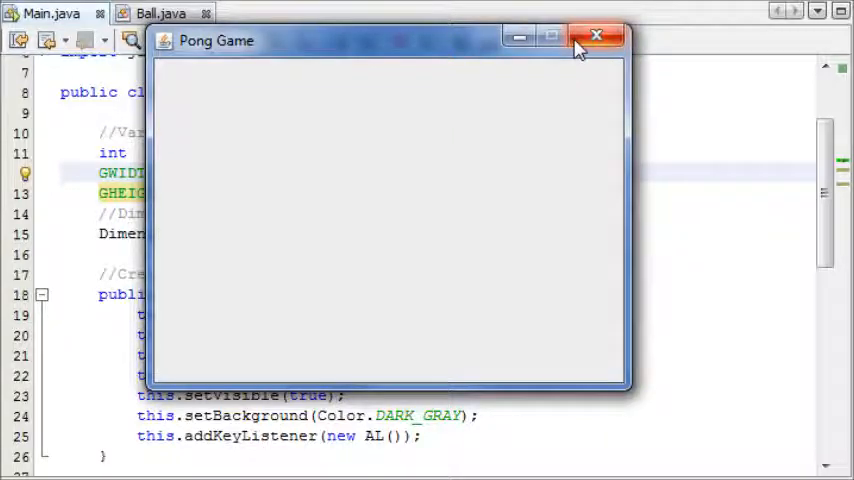
{"action": "mouse_move", "coordinate": [386, 27]}
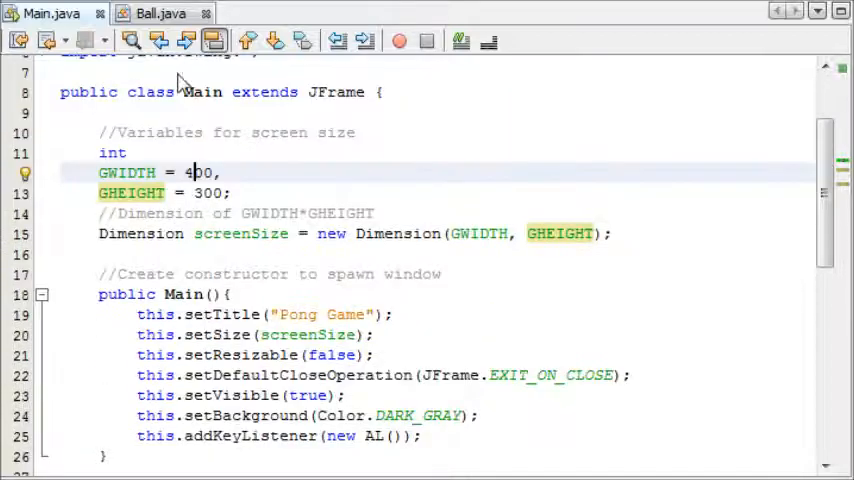
{"action": "left_click", "coordinate": [152, 11]}
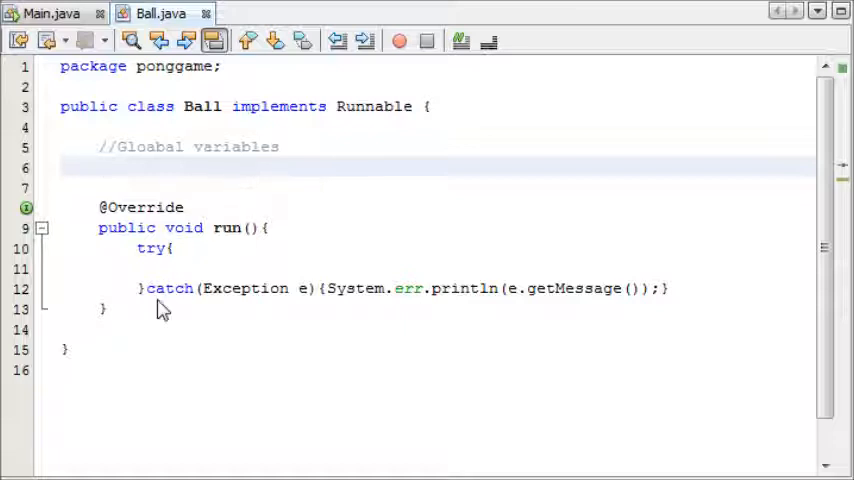
Step: Insert an empty while(true){ } loop into the try block of Ball's run()
{"action": "left_click_drag", "start_coordinate": [100, 207], "coordinate": [105, 309]}
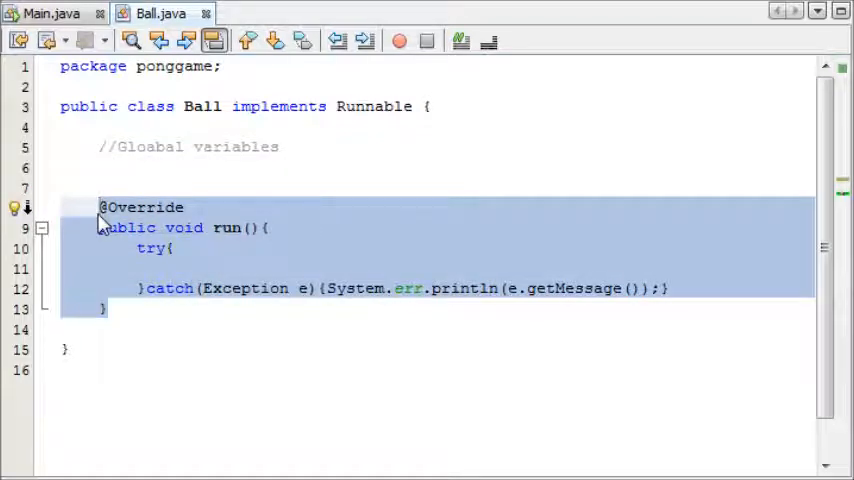
{"action": "left_click", "coordinate": [205, 269]}
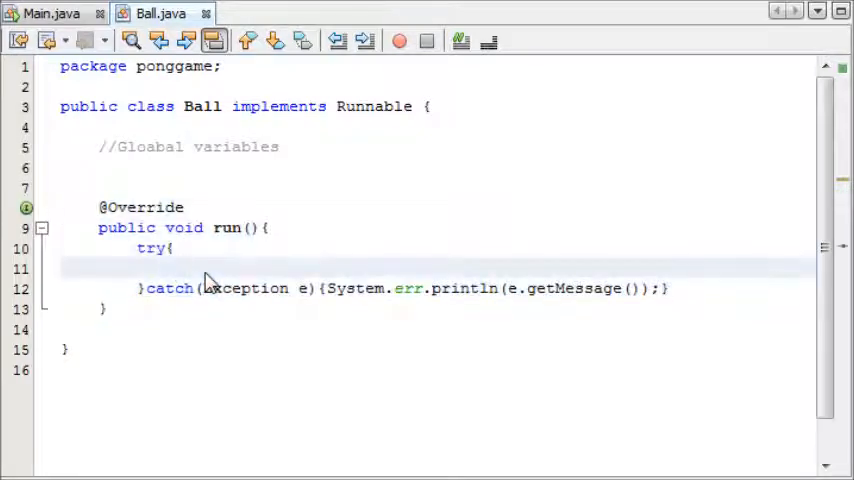
{"action": "type", "text": "while(true)"}
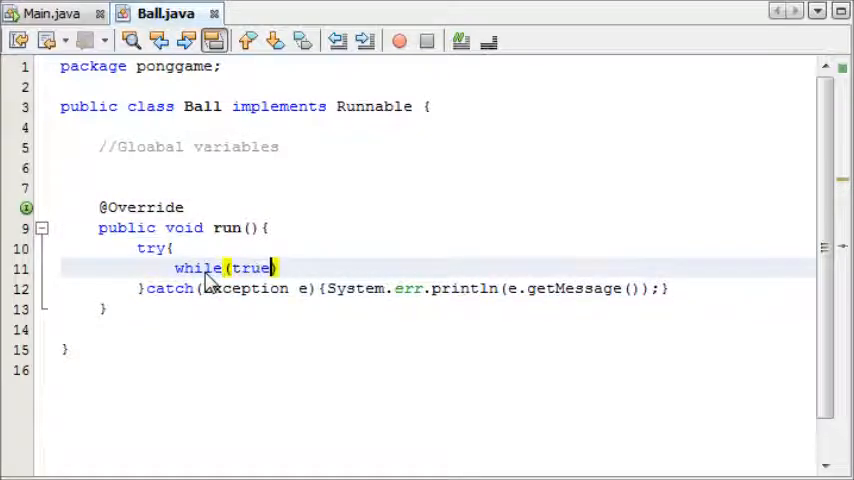
{"action": "type", "text": "{"}
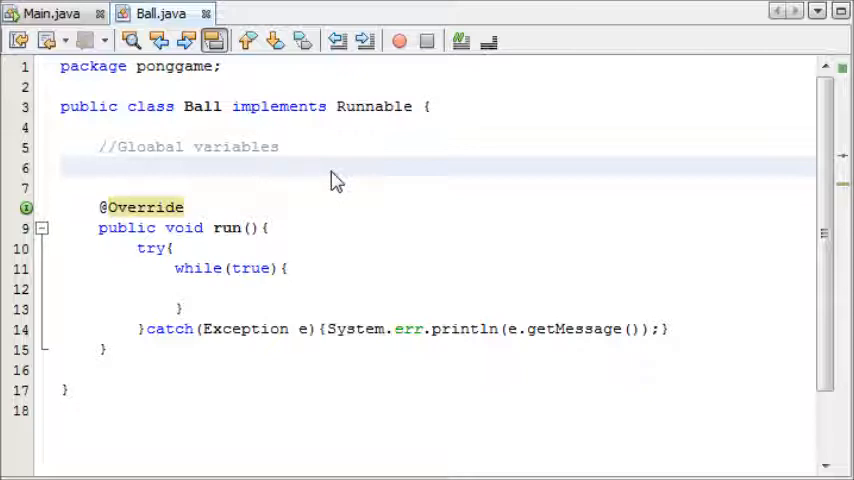
Step: Declare int fields x, y, xDirection and yDirection in Ball
{"action": "type", "text": "int x, y, x"}
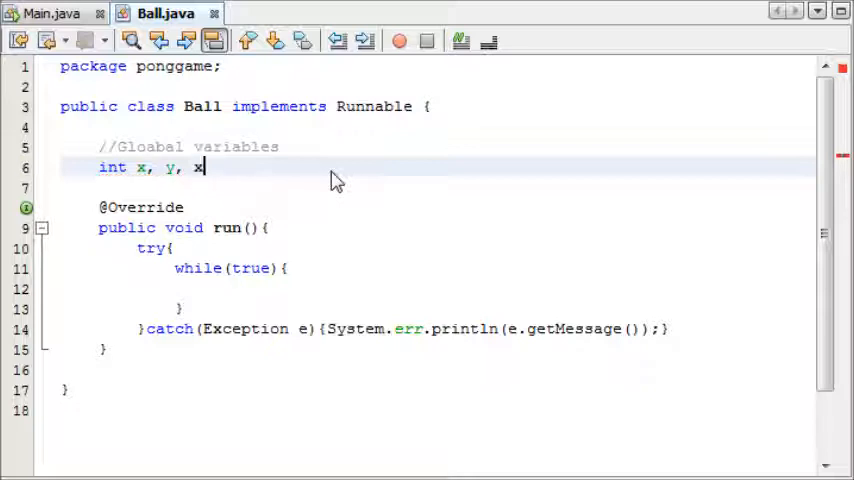
{"action": "type", "text": "Direction,"}
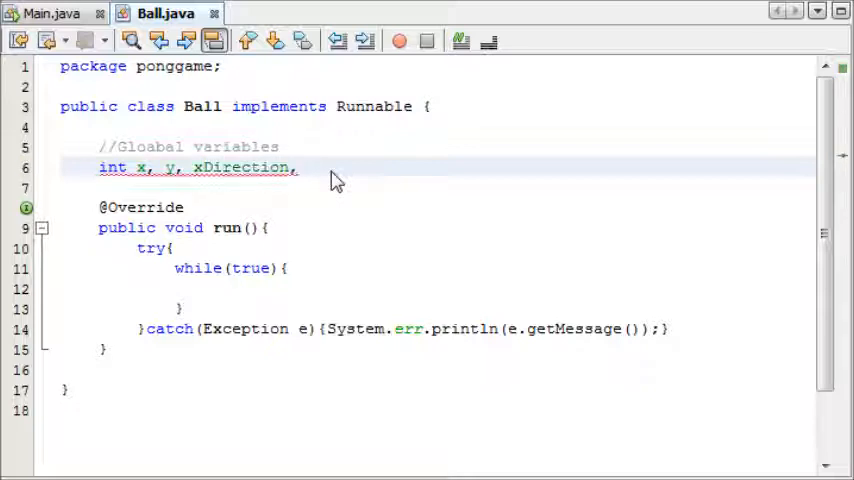
{"action": "type", "text": "yDirection;"}
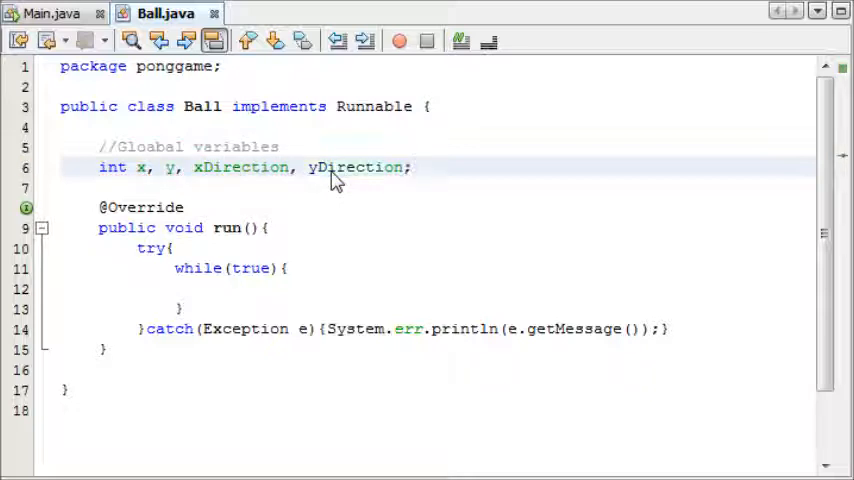
Step: Add a public Ball(int x, int y) constructor assigning this.x and this.y
{"action": "type", "text": "publ"}
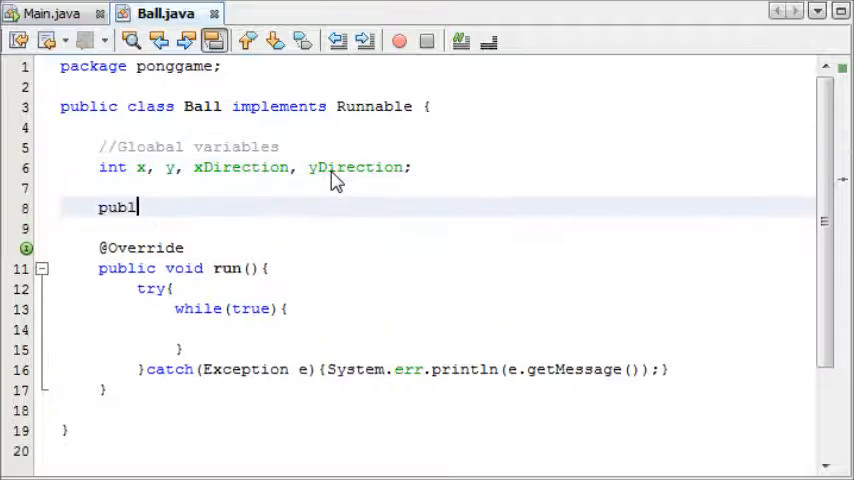
{"action": "type", "text": "ic Ball(int"}
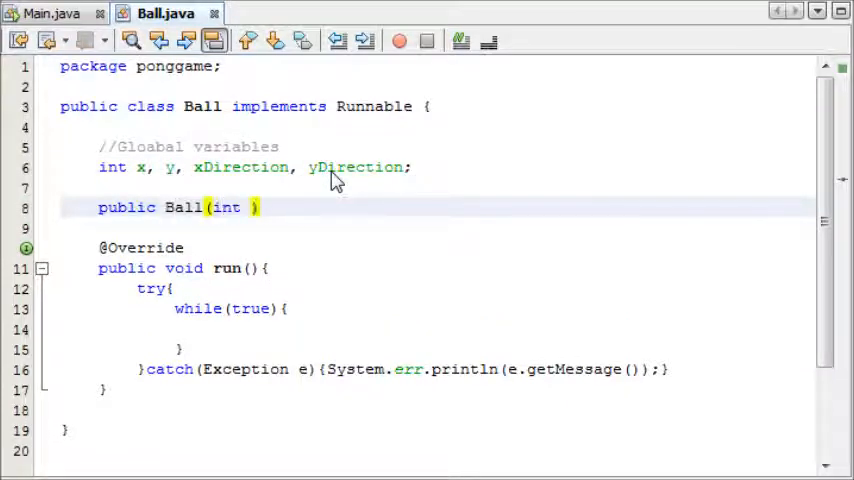
{"action": "type", "text": "x, int y)"}
{"action": "type", "text": "this.x = s"}
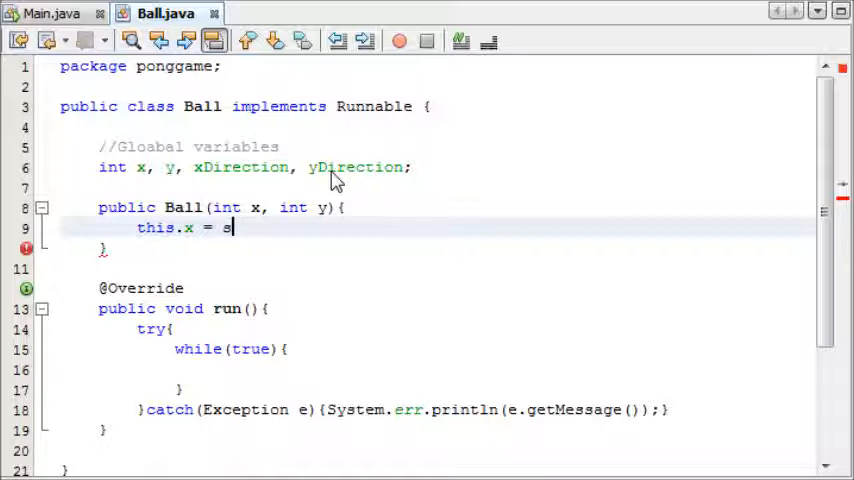
{"action": "type", "text": "x;"}
{"action": "type", "text": "this.y = y;"}
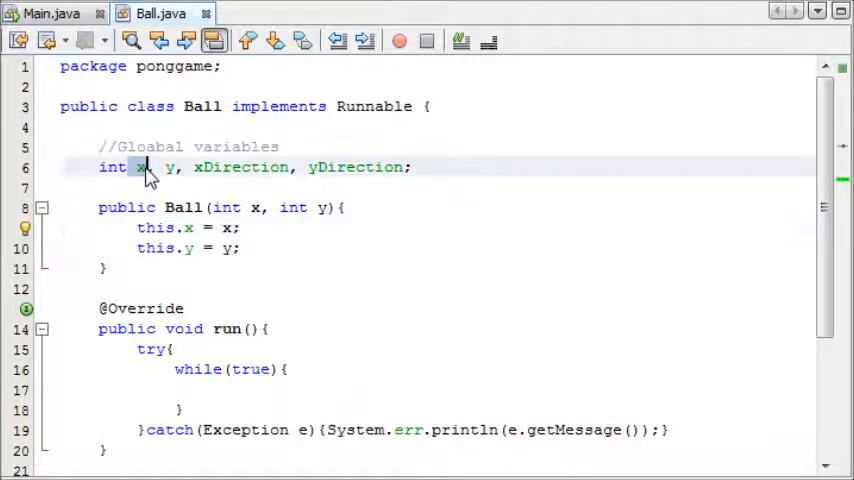
{"action": "left_click", "coordinate": [242, 228]}
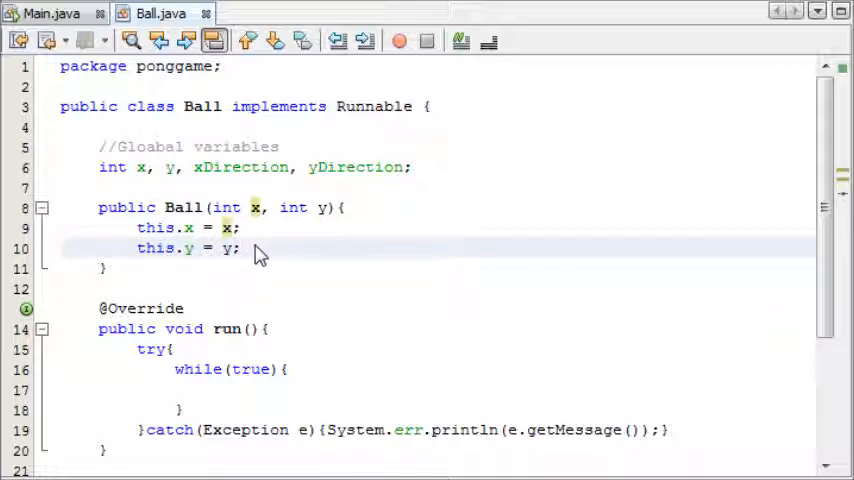
{"action": "mouse_move", "coordinate": [255, 213]}
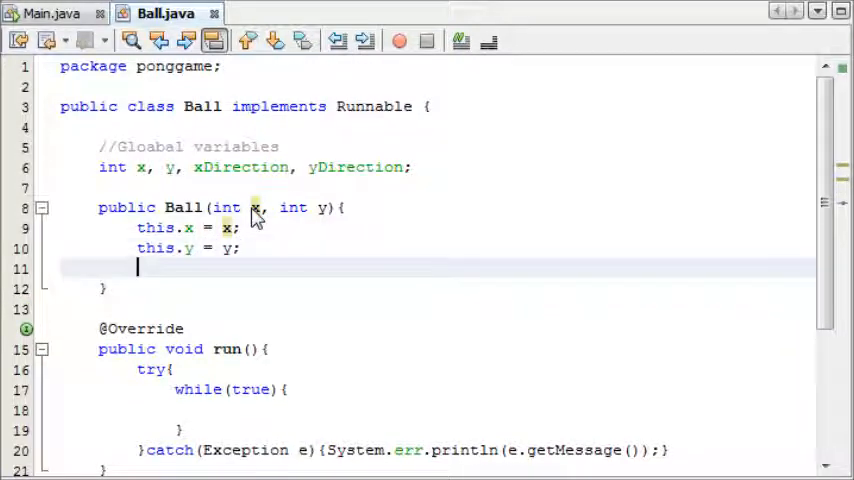
Step: Add setXDirection(int xdir) and setYDirection(int ydir) setters plus a 'Set ball moving randomly' comment
{"action": "type", "text": "//Set ball moving randomly"}
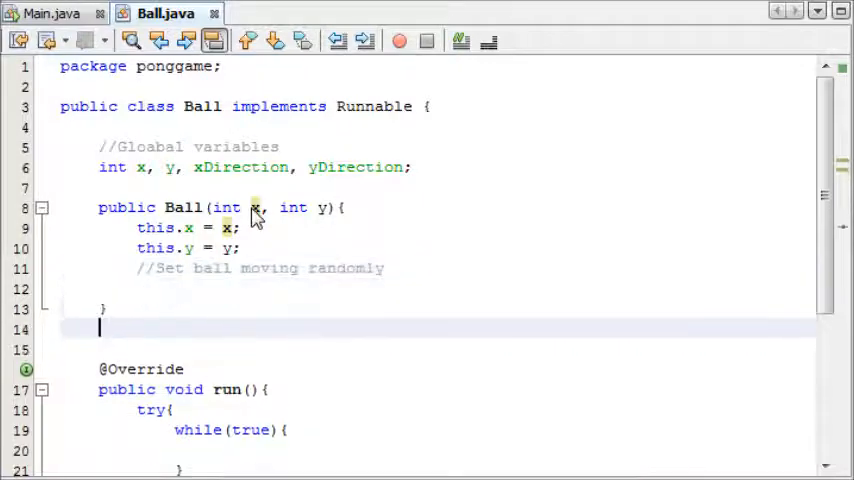
{"action": "type", "text": "public void set"}
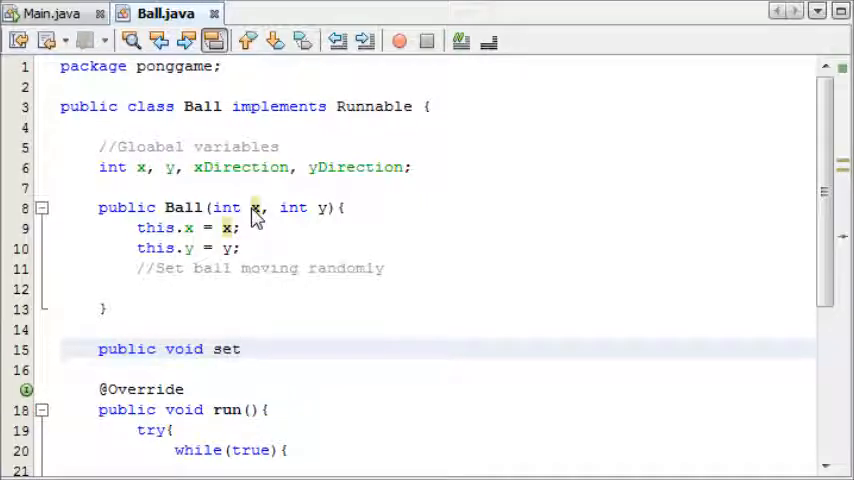
{"action": "type", "text": "XDirection(int xi"}
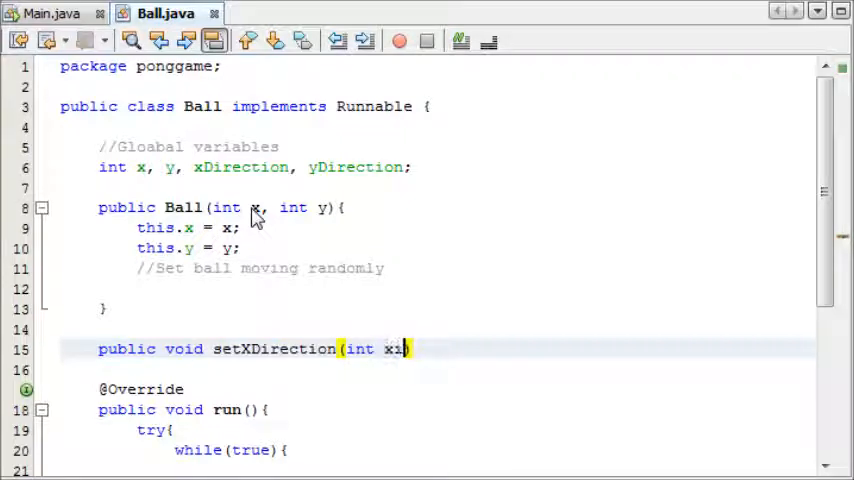
{"action": "type", "text": "dir){"}
{"action": "type", "text": "x"}
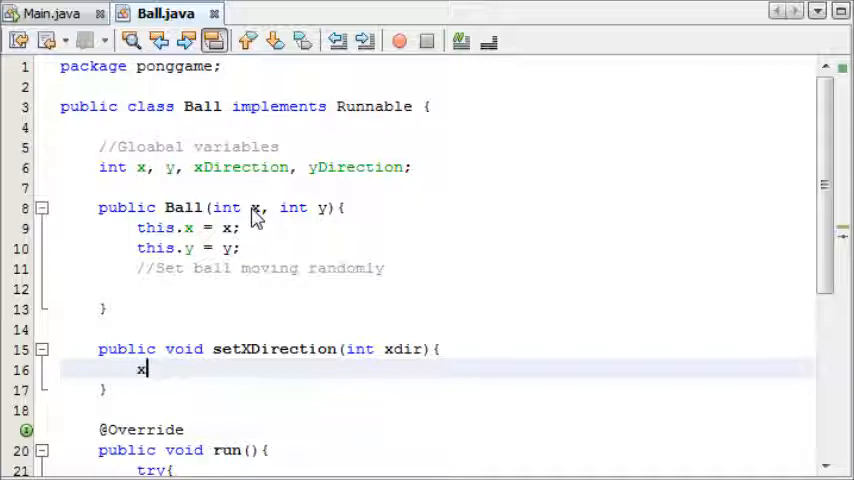
{"action": "type", "text": "Direction = x"}
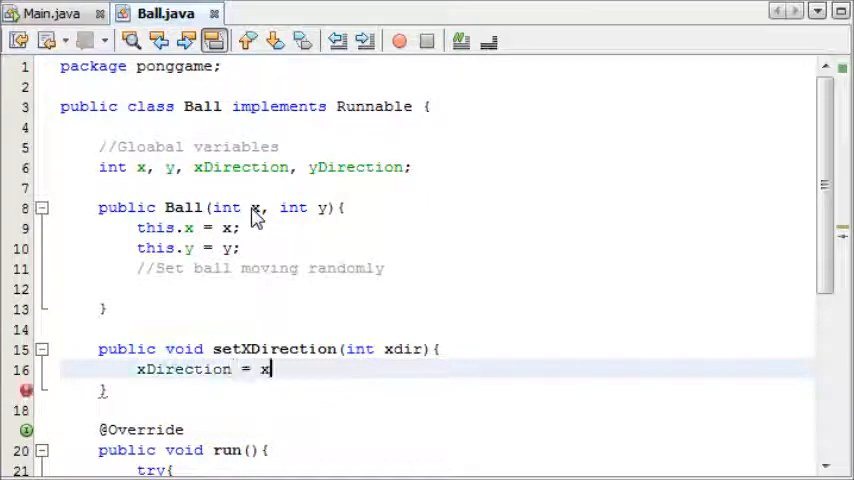
{"action": "type", "text": "dir;"}
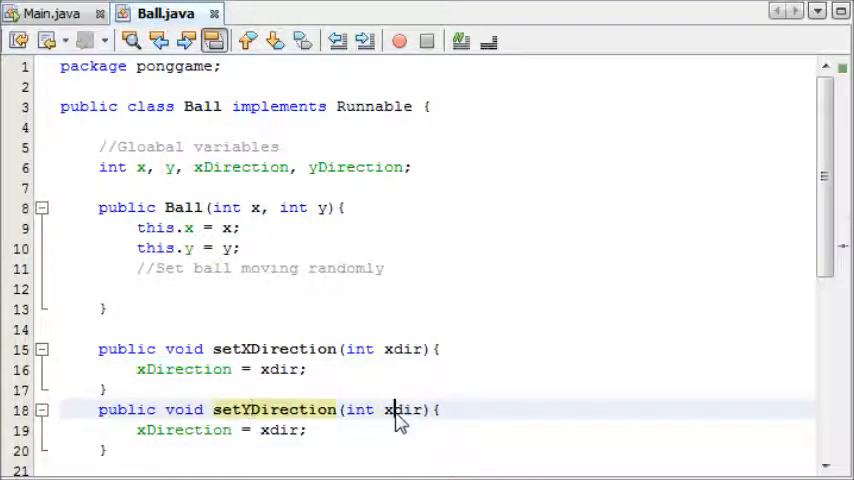
{"action": "type", "text": "ydir"}
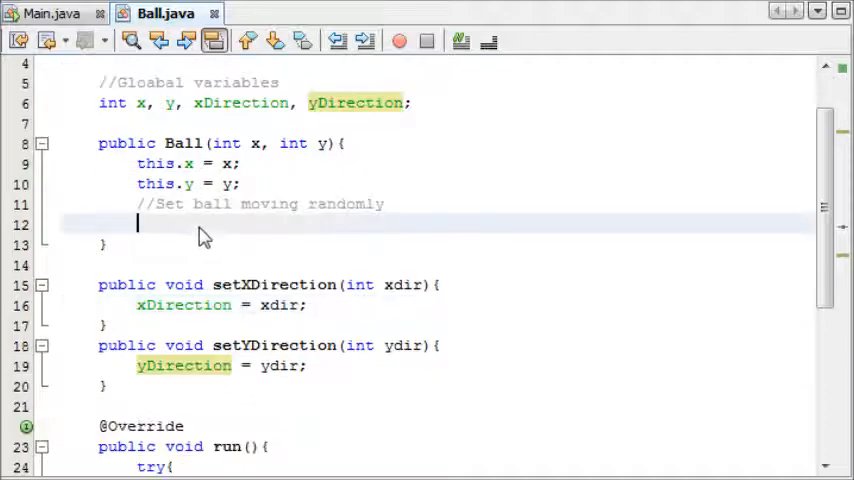
Step: Create Random r = new Random() in the constructor, importing java.util.Random
{"action": "type", "text": "Random r ="}
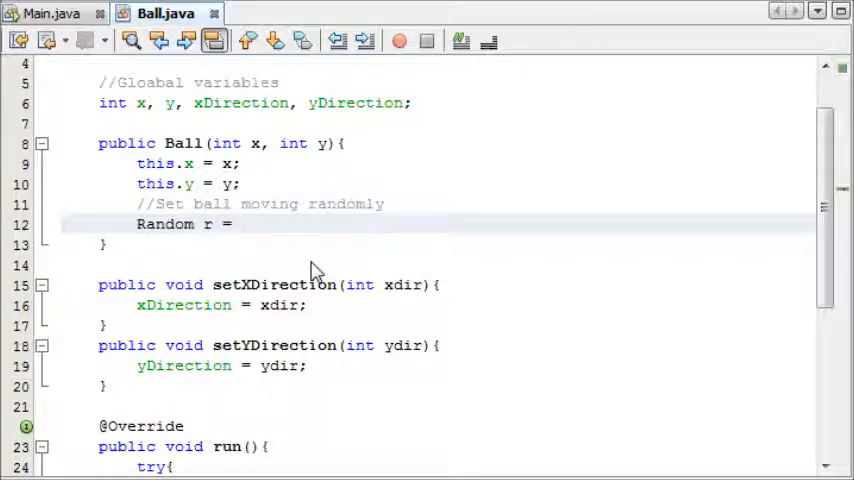
{"action": "type", "text": "new Random"}
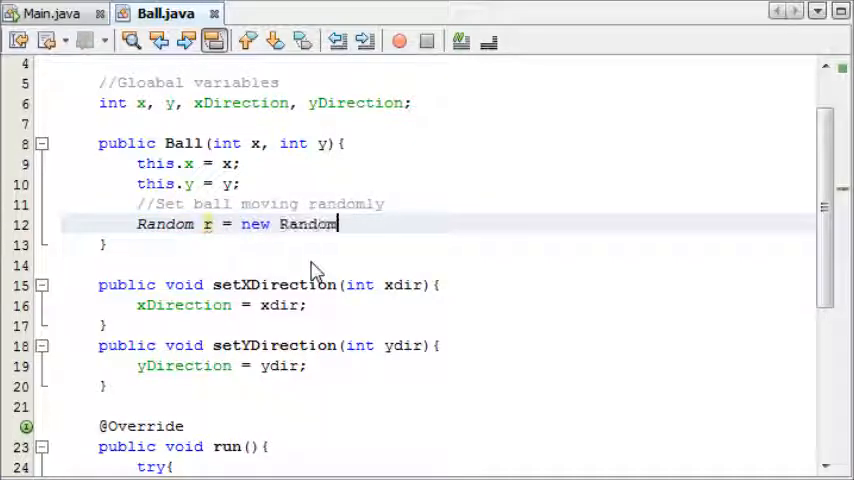
{"action": "type", "text": "();"}
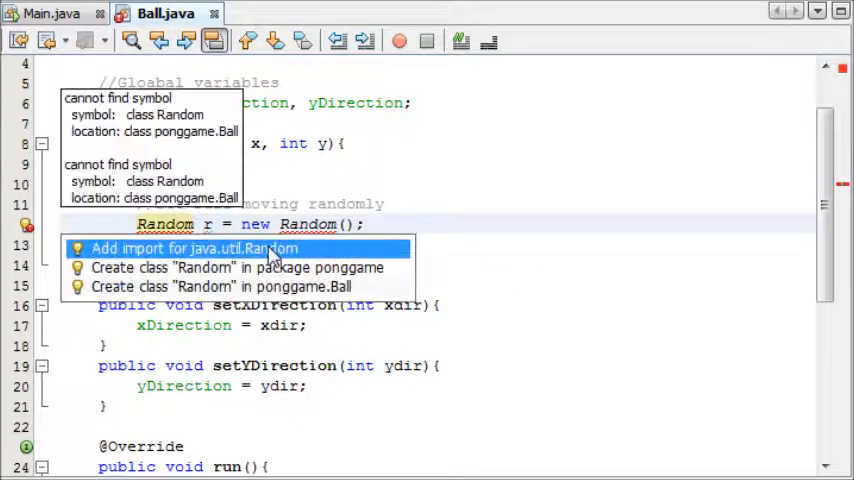
{"action": "left_click", "coordinate": [198, 248]}
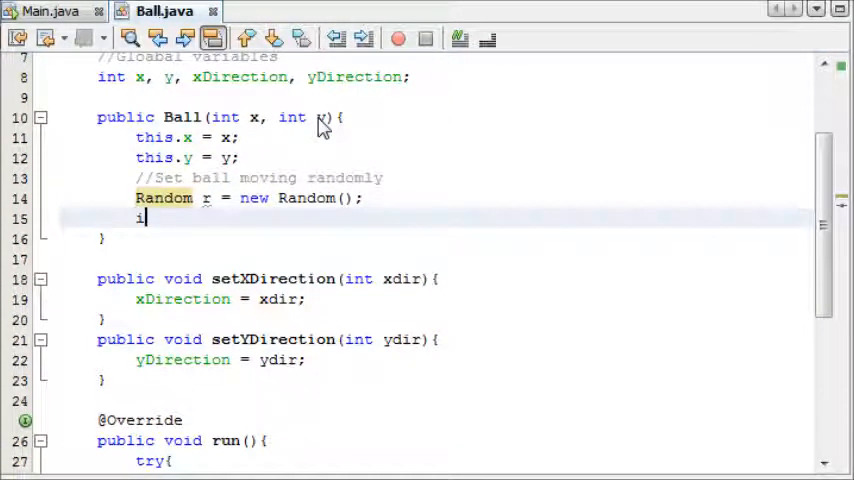
Step: Add int rDir = r.nextInt(1); to the constructor
{"action": "type", "text": "int d"}
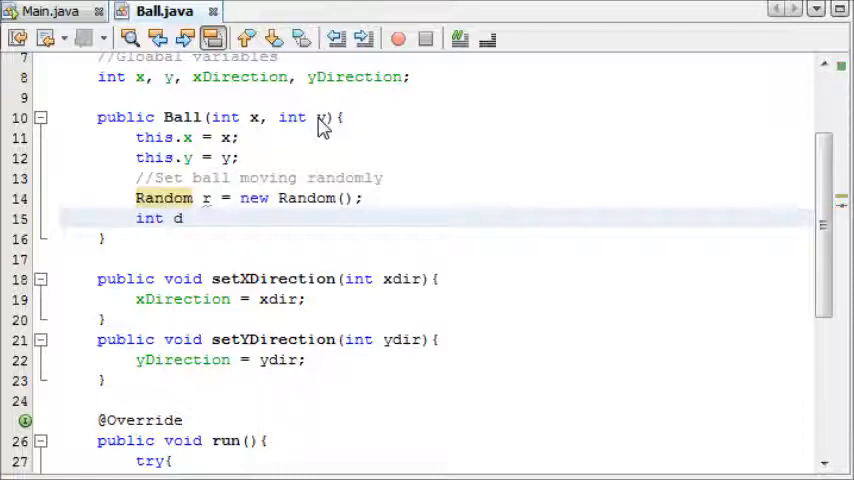
{"action": "type", "text": "Dir"}
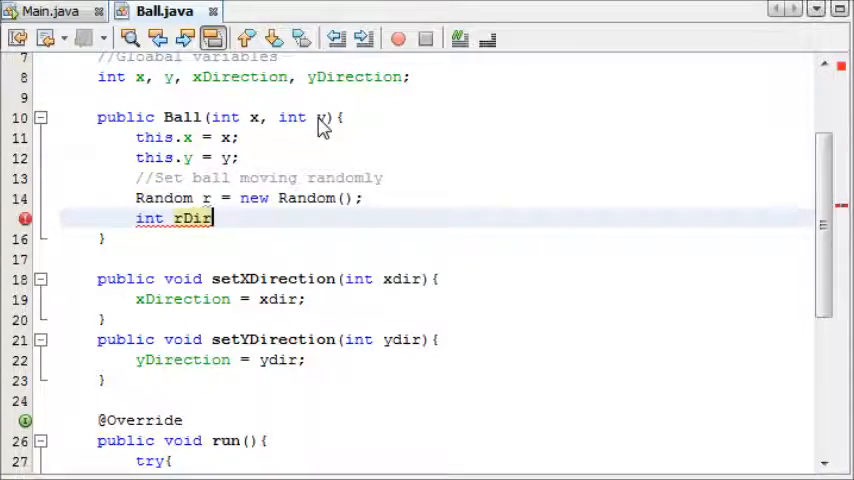
{"action": "type", "text": "= r."}
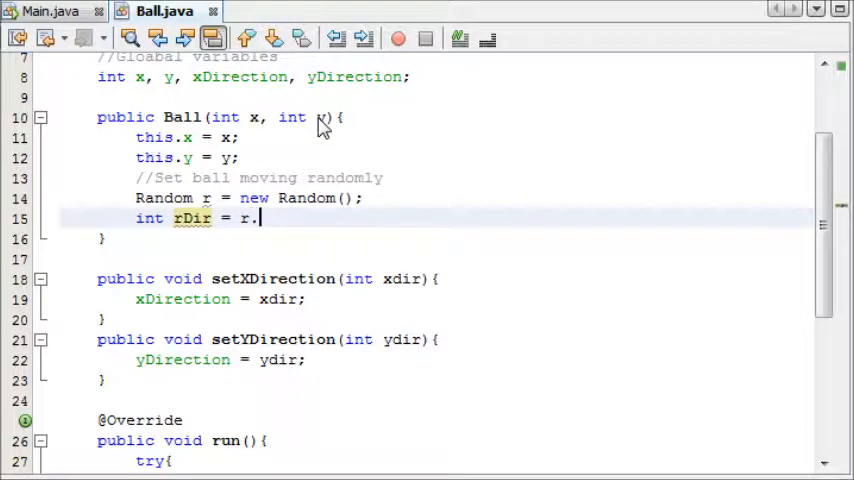
{"action": "type", "text": "nextIn"}
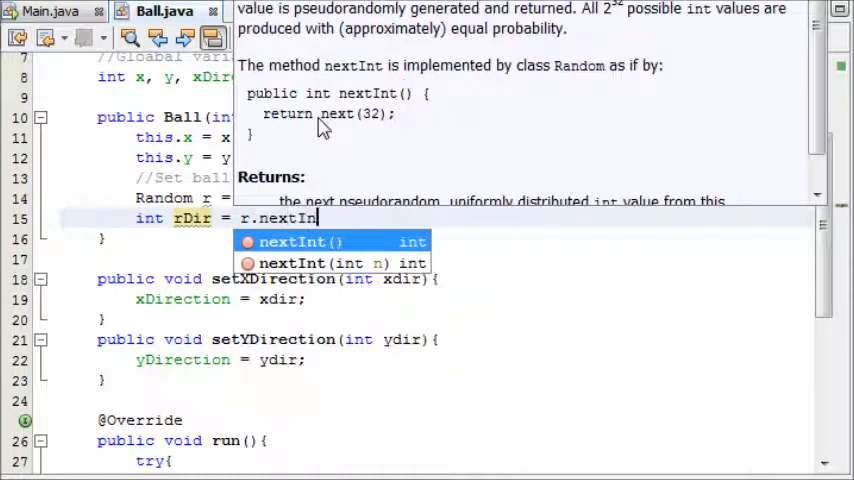
{"action": "left_click", "coordinate": [300, 241]}
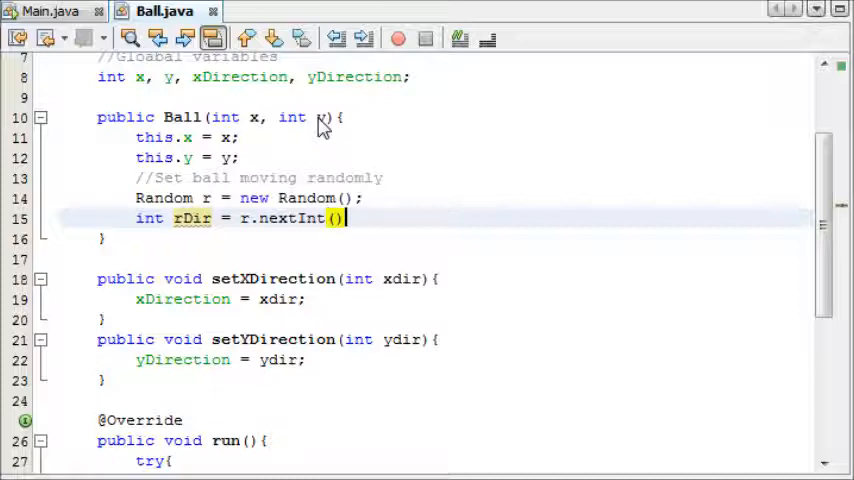
{"action": "type", "text": ";"}
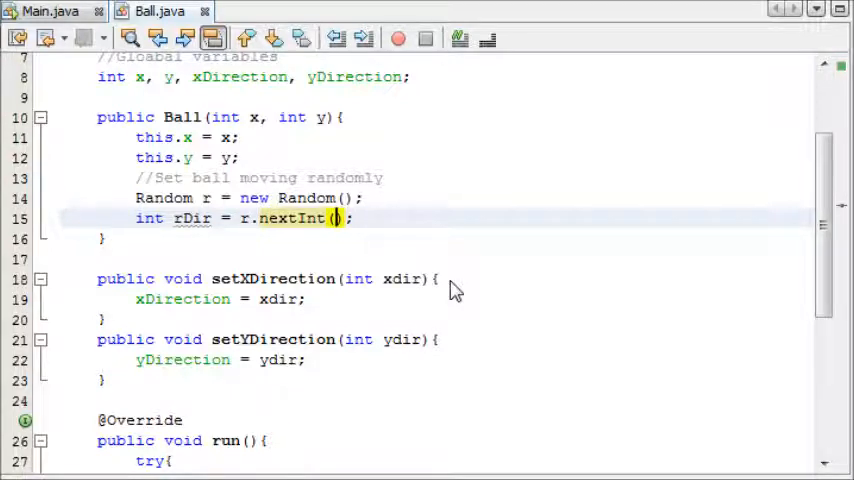
{"action": "type", "text": "1"}
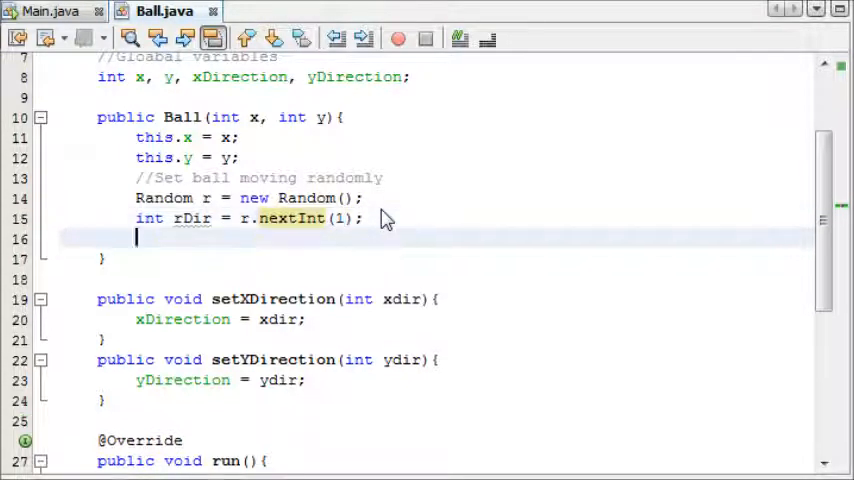
Step: Decrement rDir by 1 when rDir == 0
{"action": "type", "text": "if(ri"}
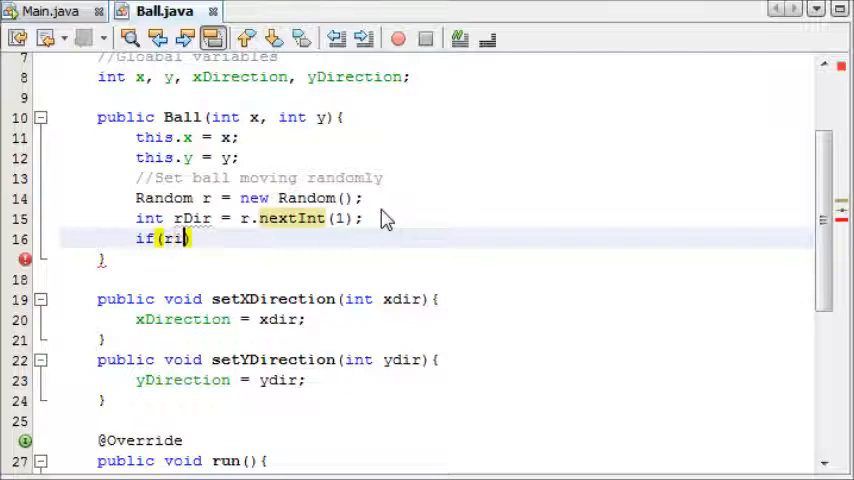
{"action": "type", "text": "Dir == 0"}
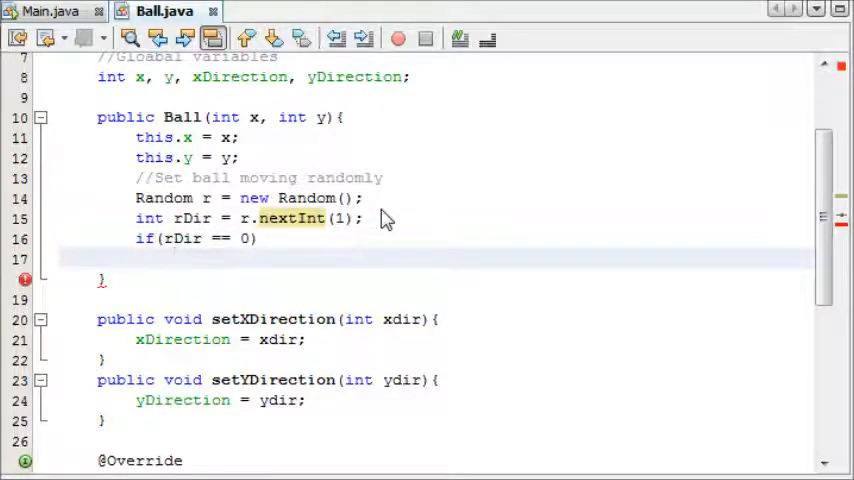
{"action": "type", "text": "rDir -"}
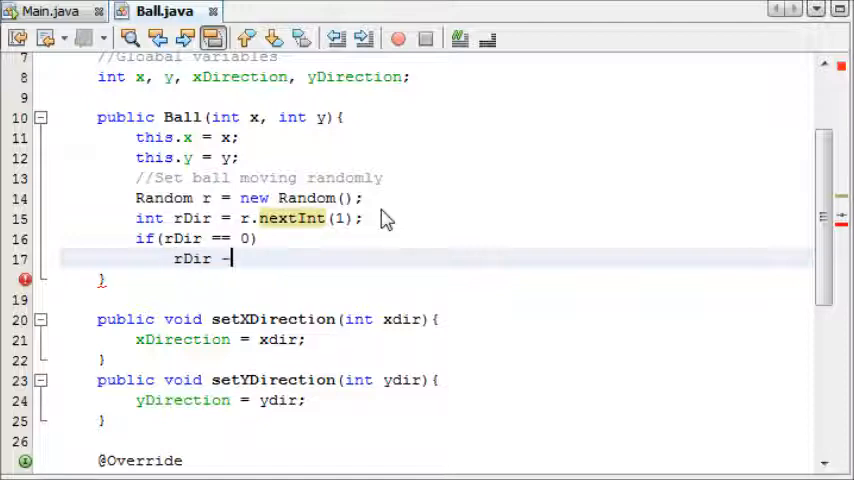
{"action": "key", "text": "BackSpace"}
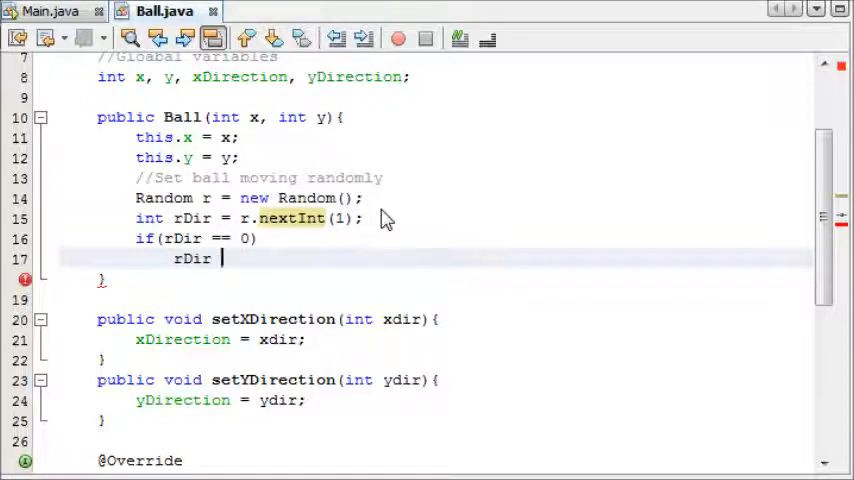
{"action": "type", "text": "= 1;"}
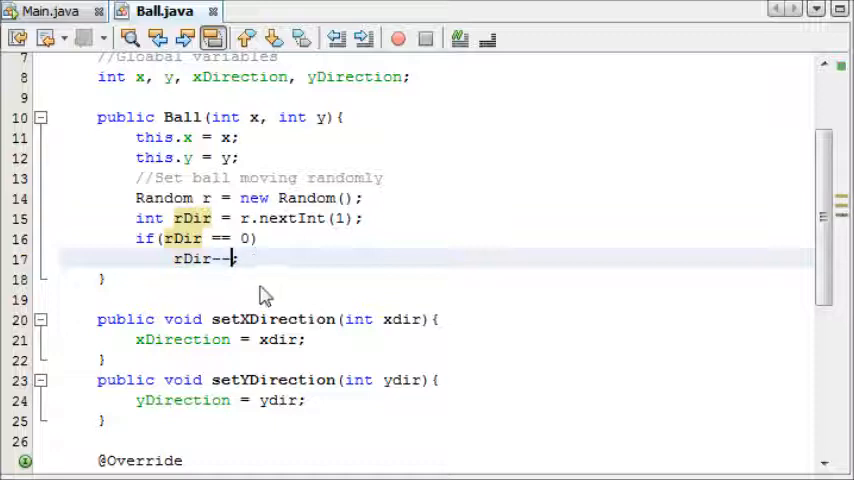
{"action": "left_click_drag", "start_coordinate": [240, 259], "coordinate": [135, 238]}
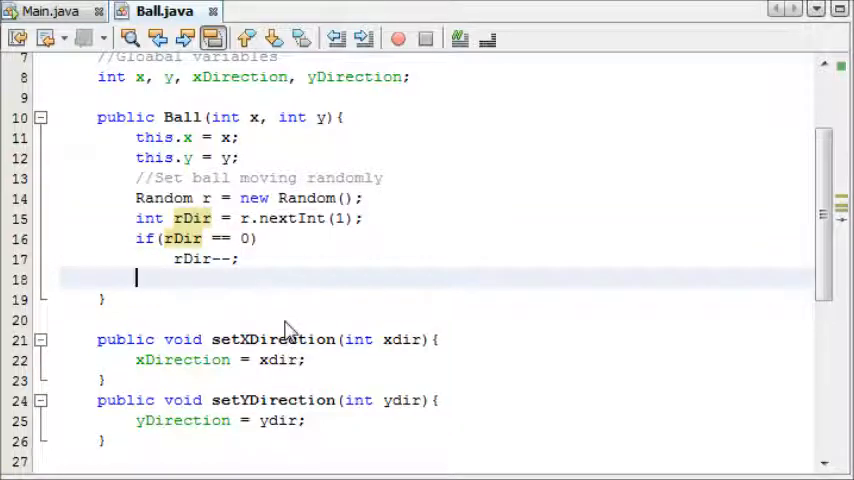
Step: Call setXDirection(rDir), then compute a random yrDir and pass it to setYDirection
{"action": "type", "text": "setXDirection(rDir);"}
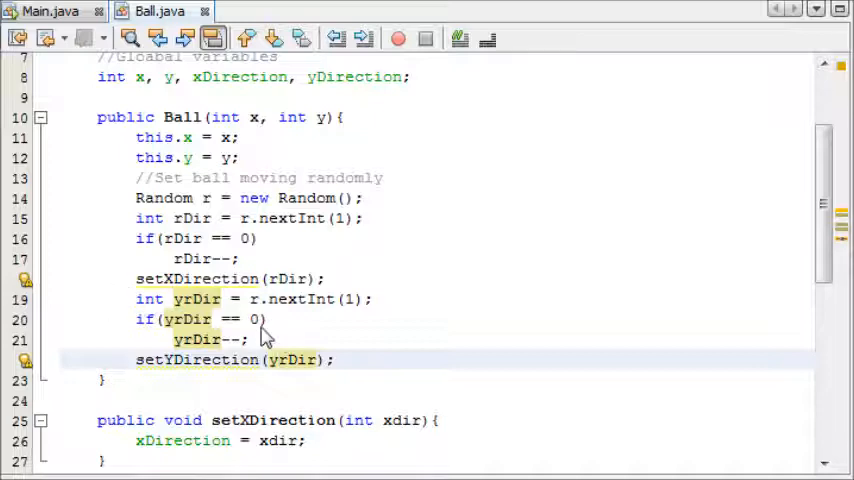
{"action": "scroll", "scroll_direction": "down", "scroll_amount": 3}
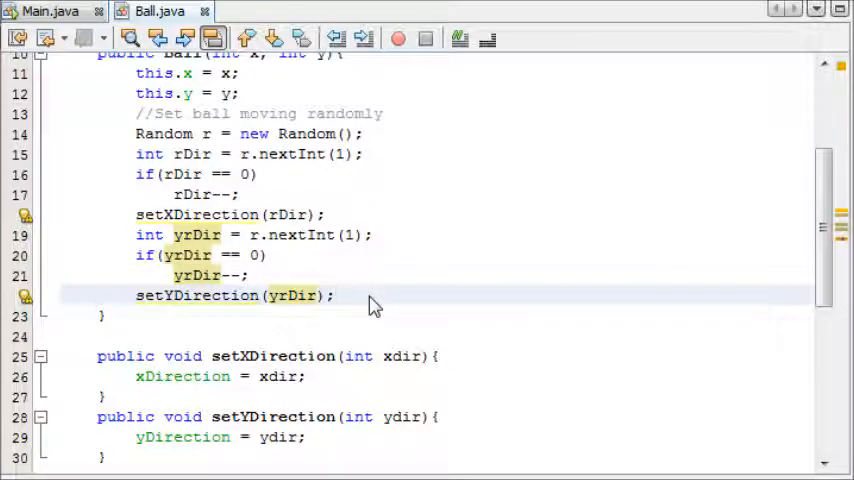
{"action": "left_click", "coordinate": [336, 295]}
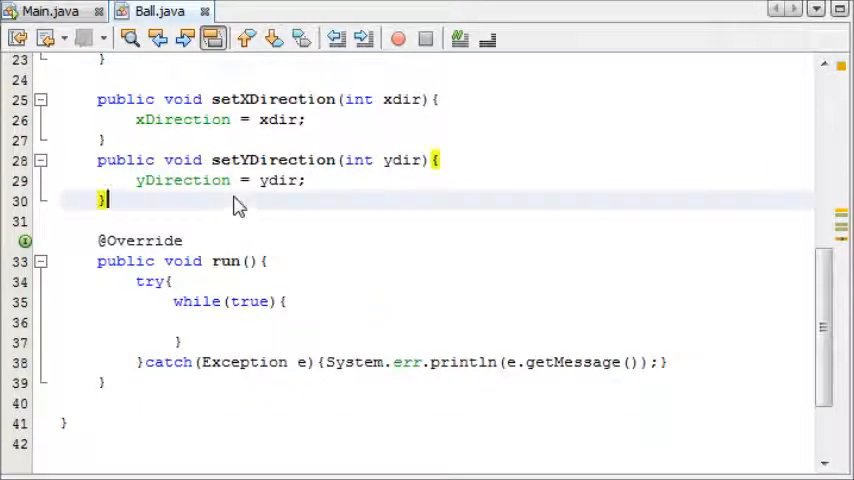
Step: Add an empty public draw() method to Ball
{"action": "type", "text": "public void dtr"}
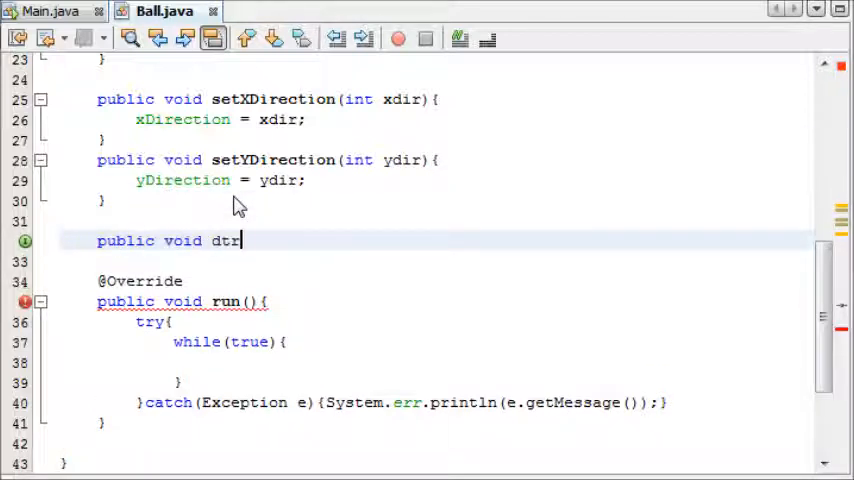
{"action": "type", "text": "draw()"}
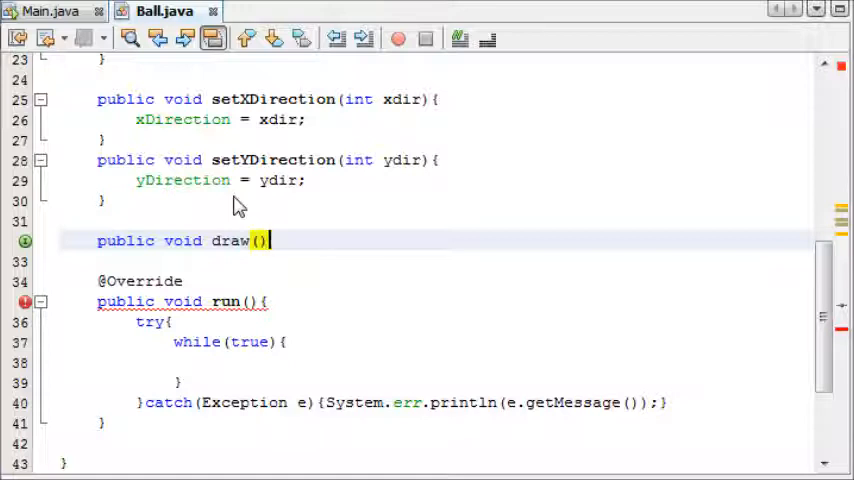
{"action": "type", "text": "{"}
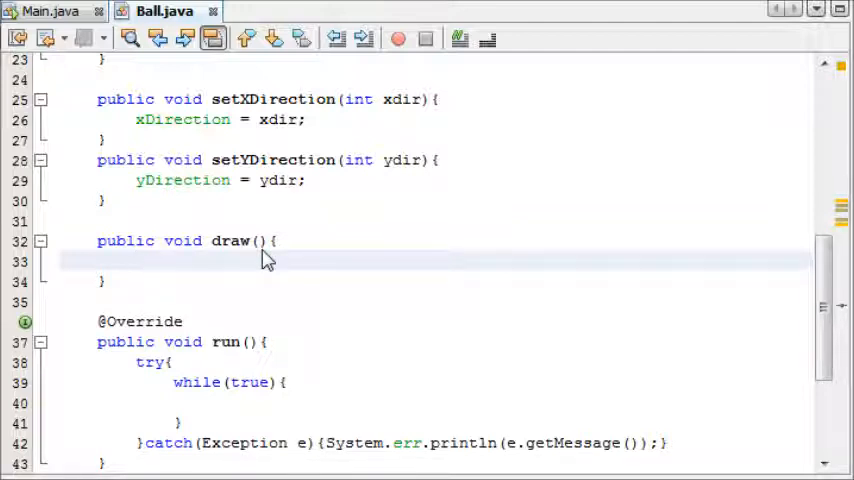
Step: Give draw a Graphics g parameter and start a g.fillRect call in its body
{"action": "left_click", "coordinate": [137, 261]}
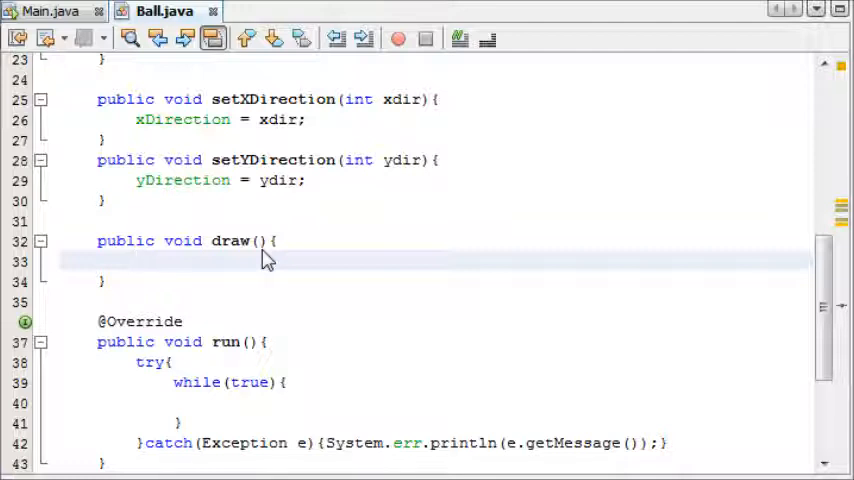
{"action": "left_click", "coordinate": [140, 261]}
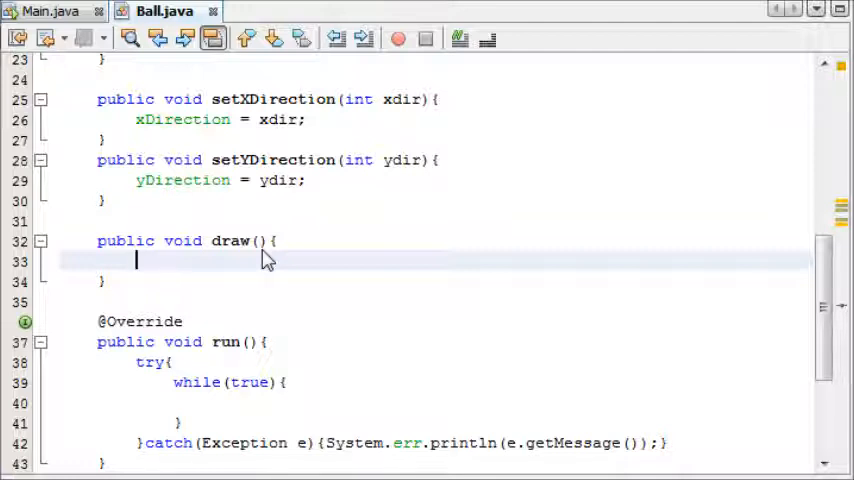
{"action": "type", "text": "Graphics"}
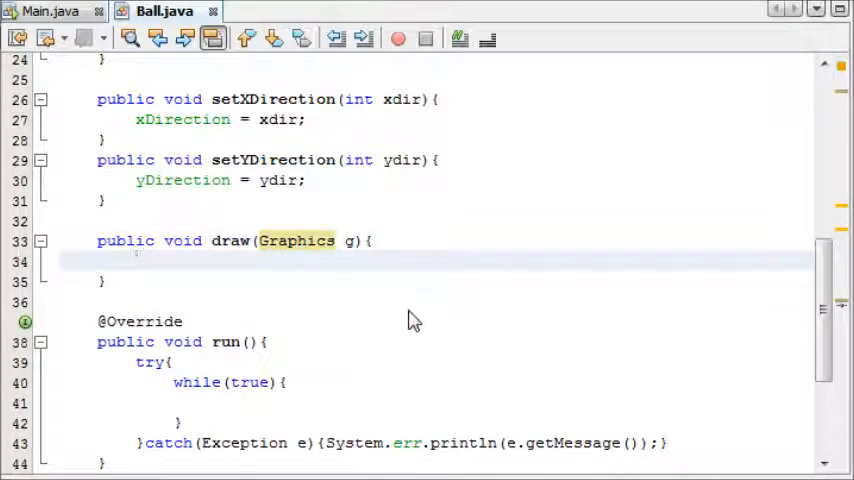
{"action": "type", "text": "g."}
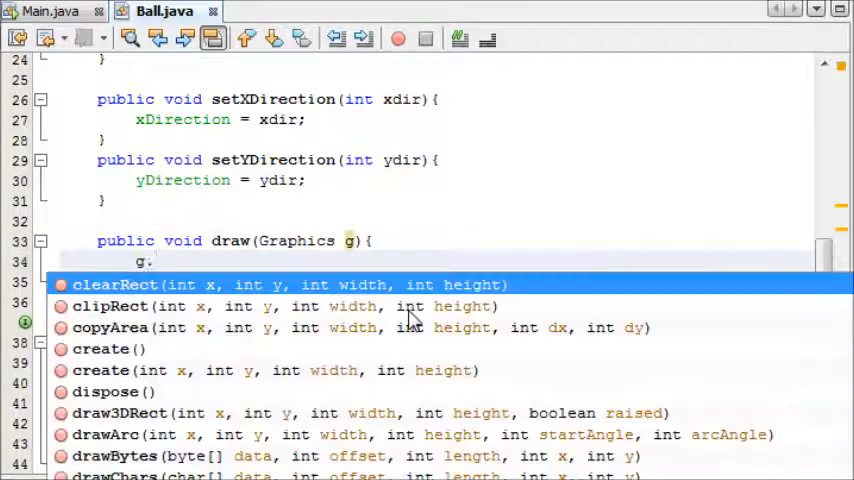
{"action": "type", "text": "fillRect"}
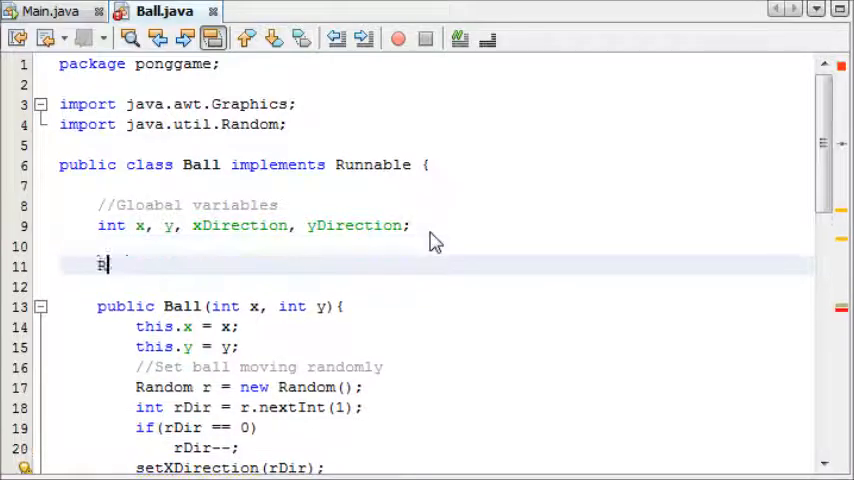
Step: Declare the field Rectangle ball = new Rectangle(), importing java.awt.Rectangle
{"action": "type", "text": "Rectangle"}
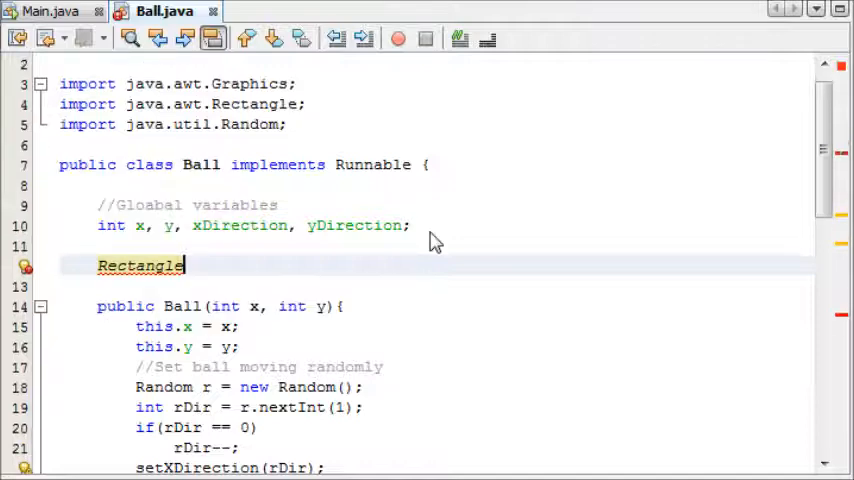
{"action": "type", "text": "ball = new Recta"}
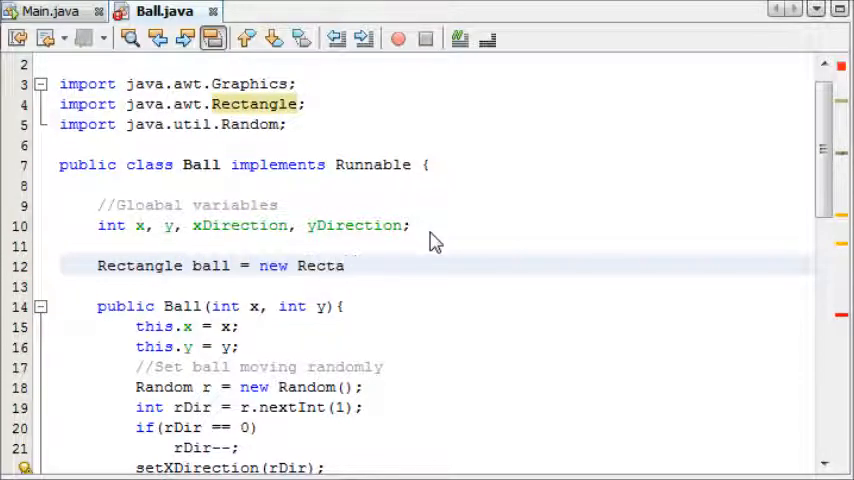
{"action": "type", "text": "ngle();"}
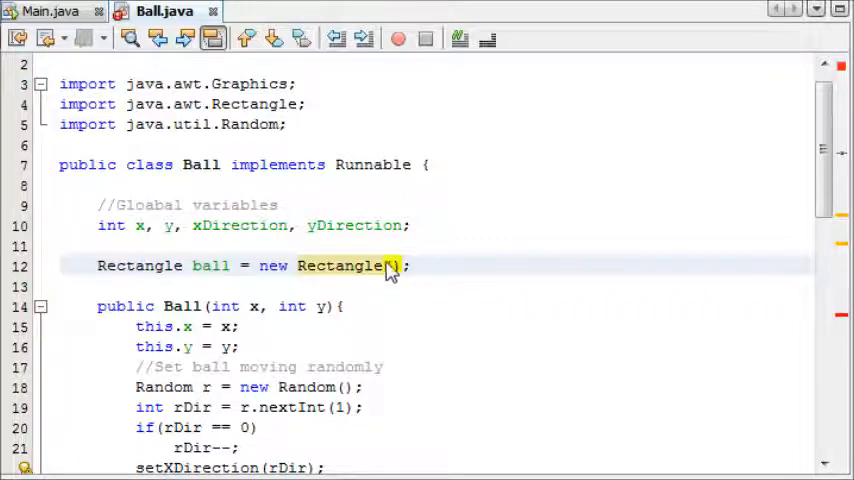
{"action": "mouse_move", "coordinate": [400, 275]}
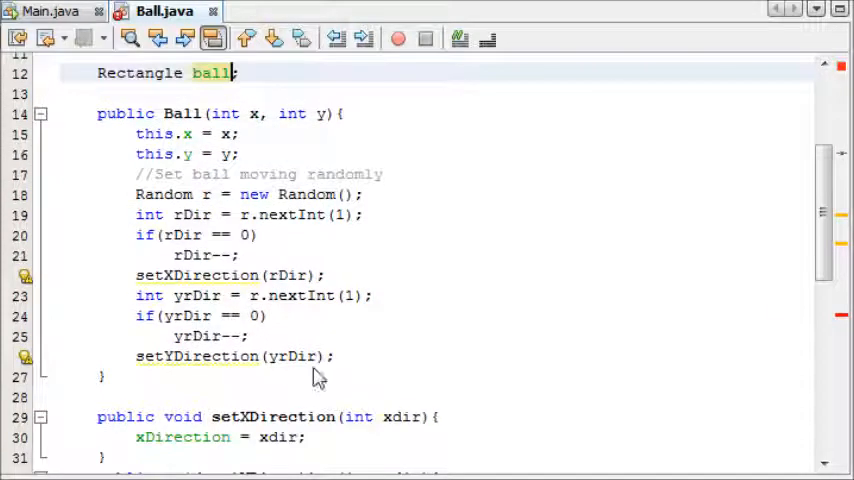
Step: Add a //Create 'ball' comment at the end of the constructor
{"action": "type", "text": "/?C"}
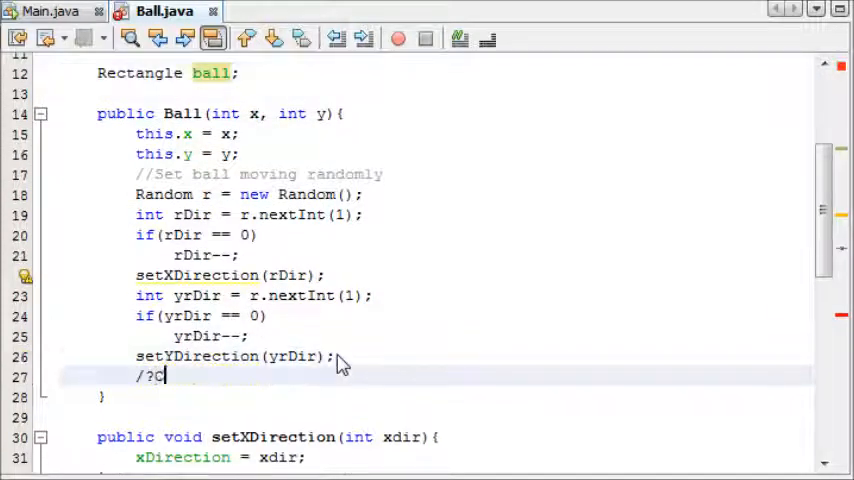
{"action": "key", "text": "BackSpace"}
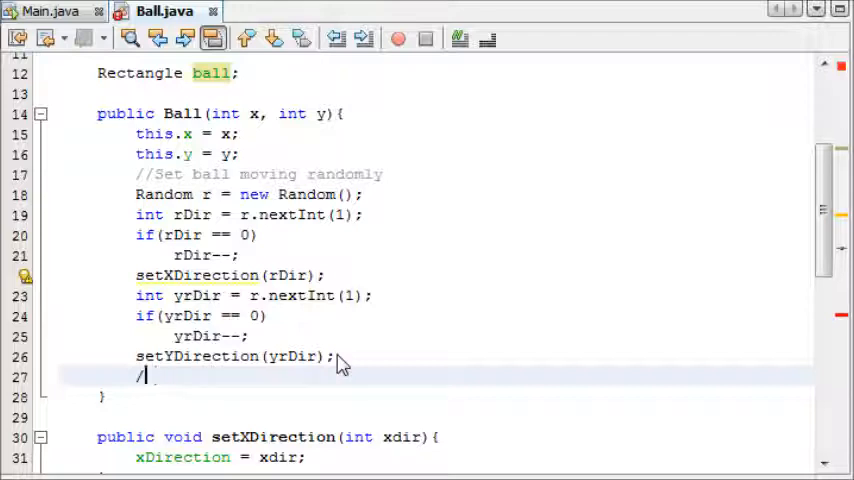
{"action": "type", "text": "/Create"}
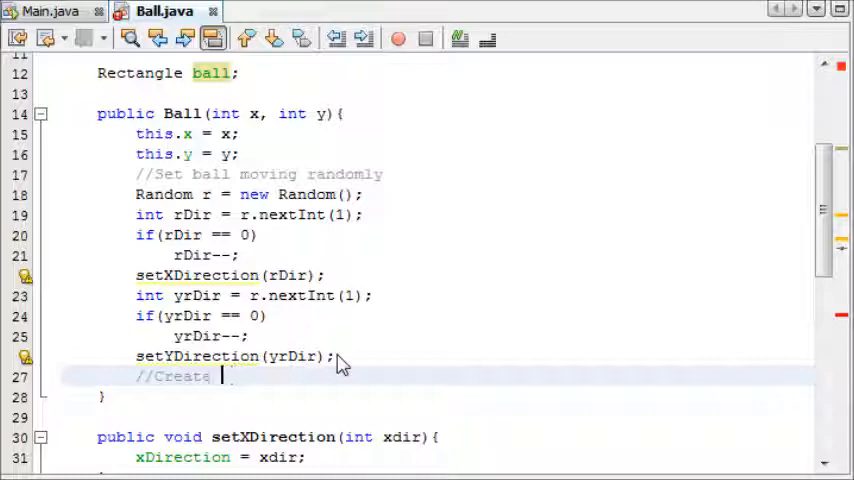
{"action": "type", "text": "'ball'"}
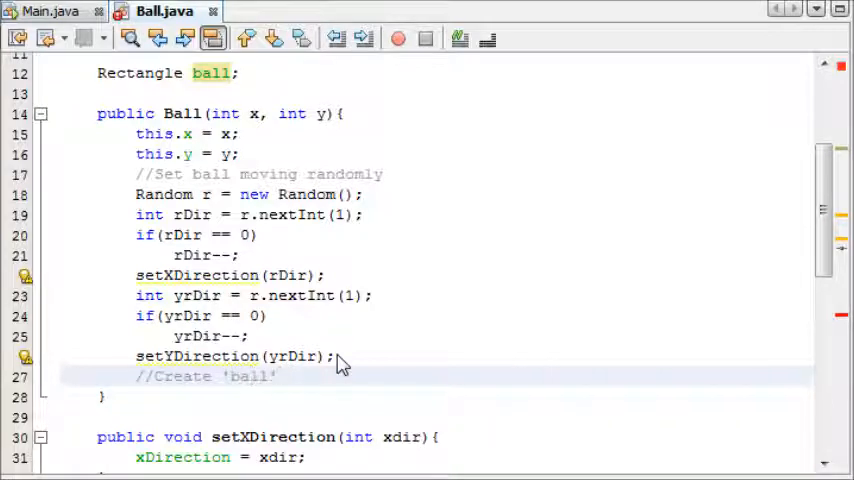
Step: Initialize ball = new Rectangle(this.x, this.y, 15, 15) below the comment
{"action": "type", "text": "ball = new Rectangle();"}
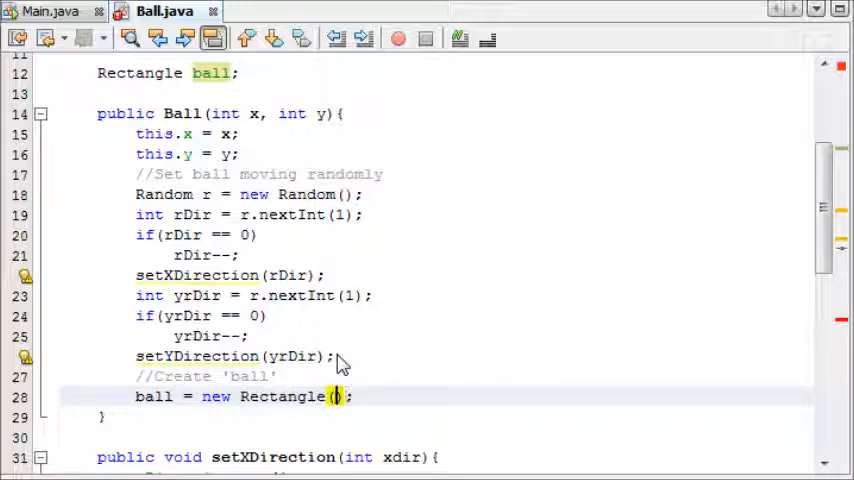
{"action": "type", "text": "x, y,"}
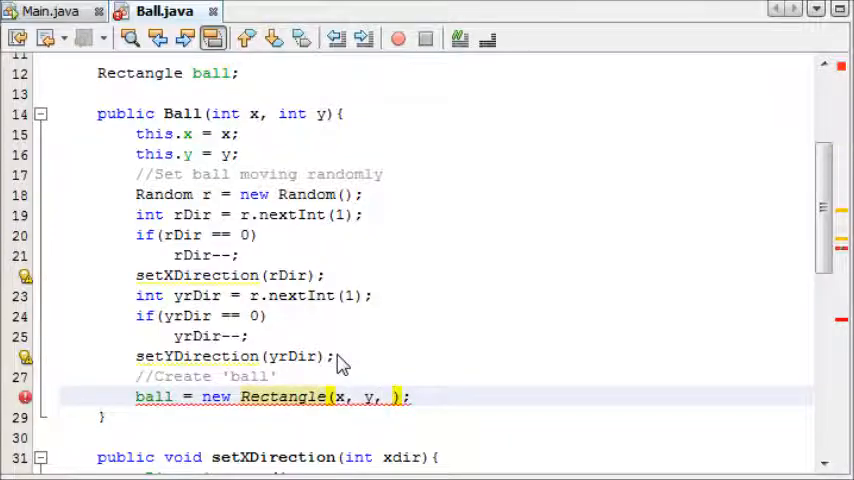
{"action": "type", "text": "this."}
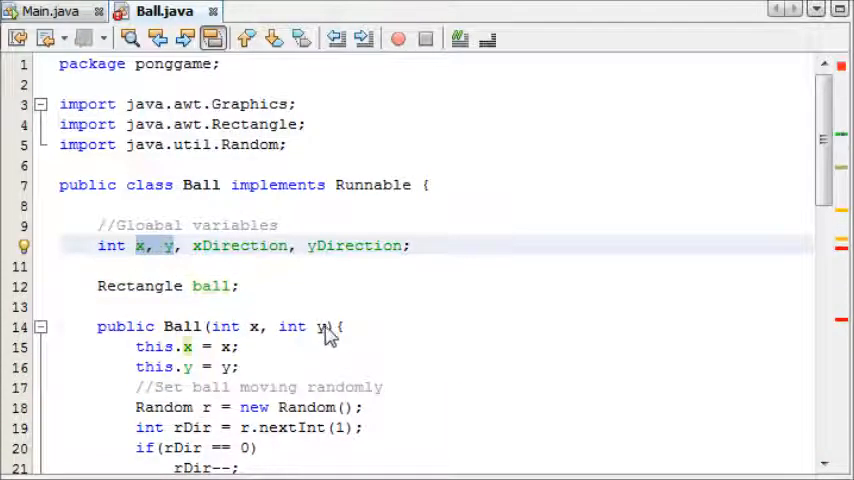
{"action": "scroll", "scroll_direction": "down", "scroll_amount": 3}
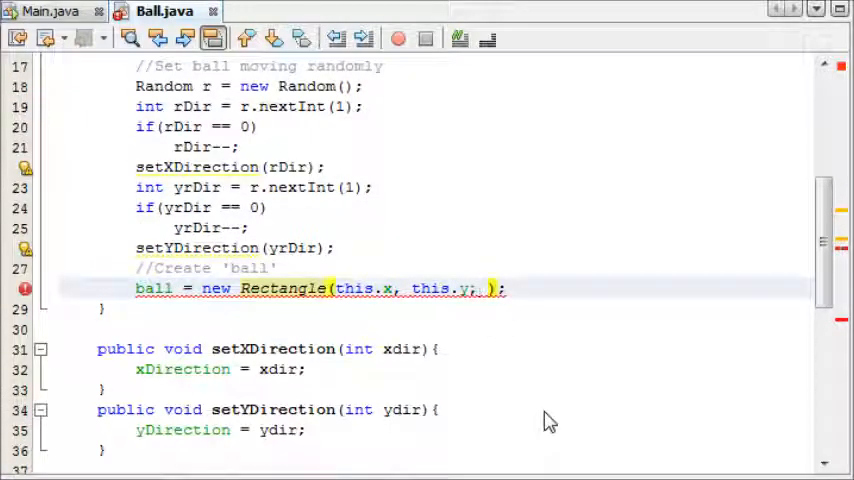
{"action": "type", "text": "15, 15"}
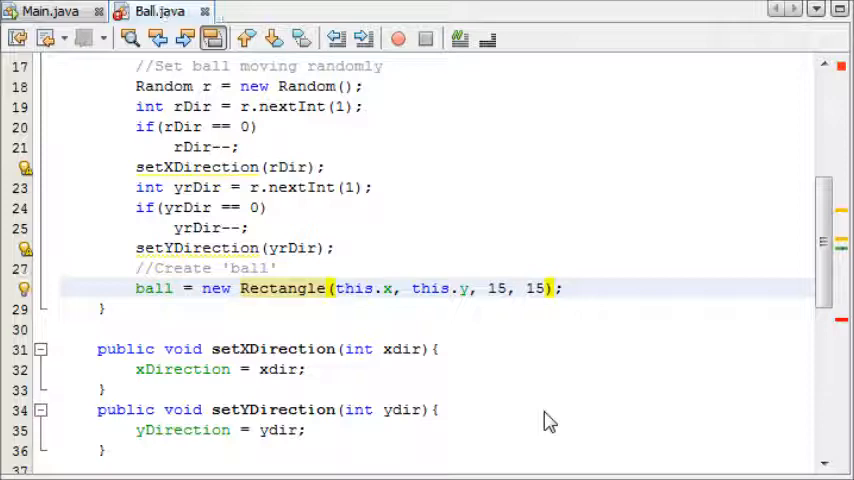
Step: In draw(), fill a rectangle at ball.x, ball.y with ball.width and ball.height
{"action": "scroll", "scroll_direction": "down", "scroll_amount": 3}
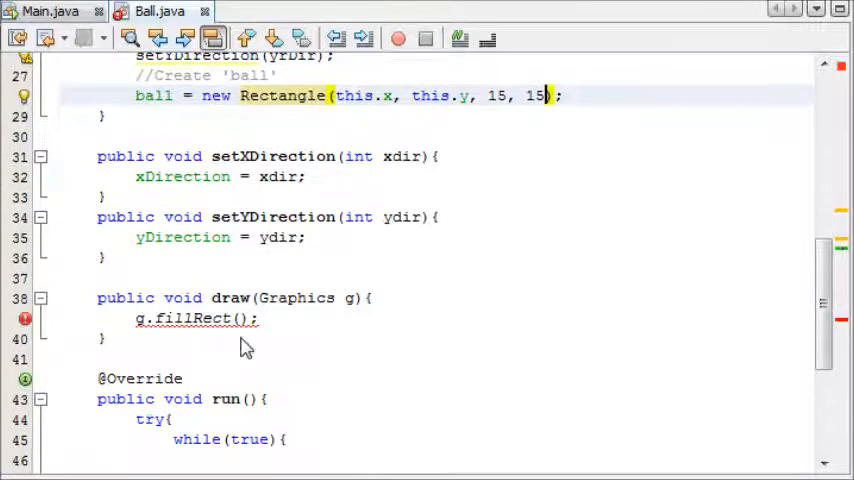
{"action": "type", "text": "ball.x, ball.y,"}
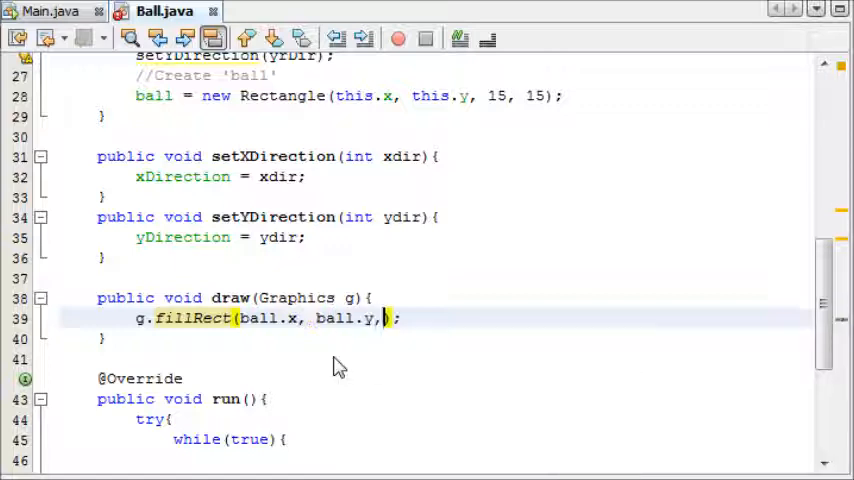
{"action": "type", "text": "ball,width"}
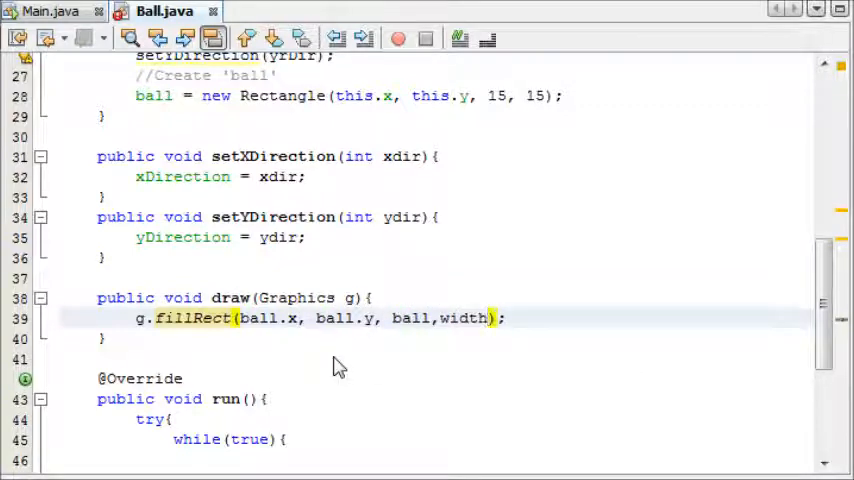
{"action": "type", "text": ", ball.h"}
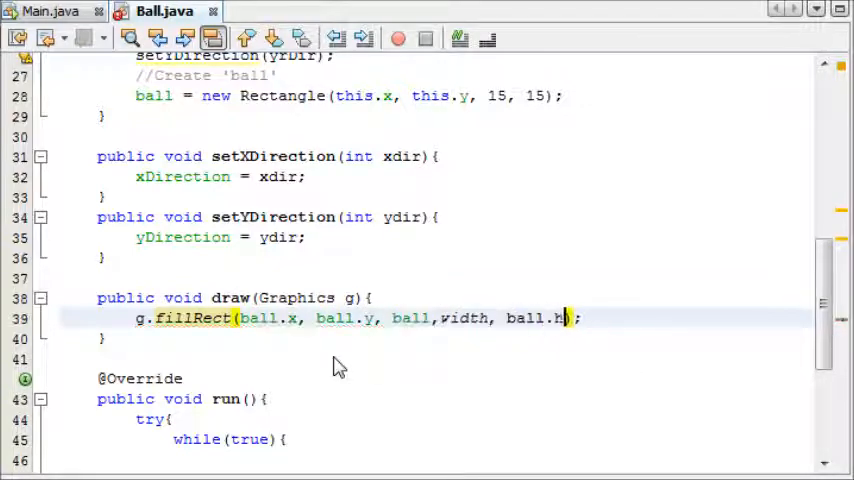
{"action": "type", "text": "eight"}
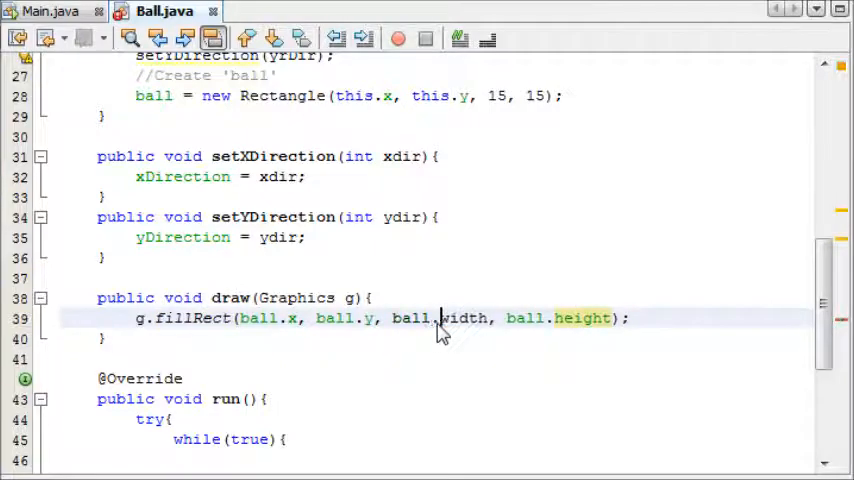
Step: Set the drawing color to Color.WHITE above fillRect, then return to Main.java
{"action": "double_click", "coordinate": [273, 217]}
{"action": "type", "text": "g."}
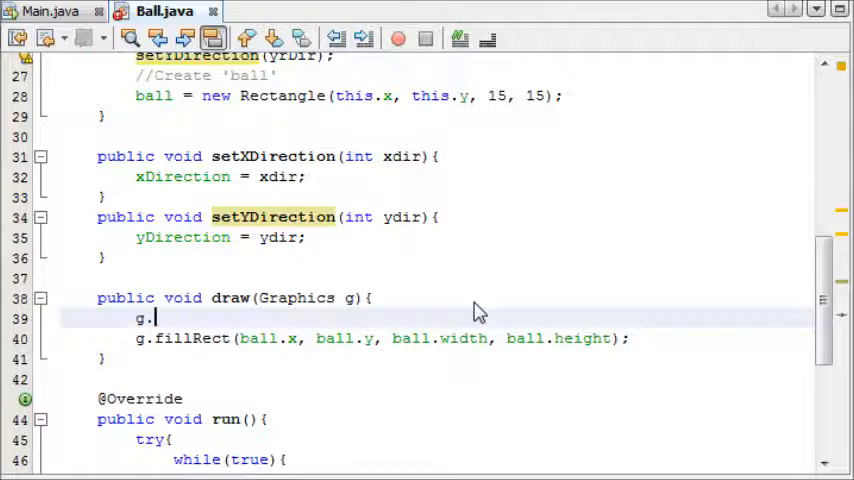
{"action": "type", "text": "setColor();"}
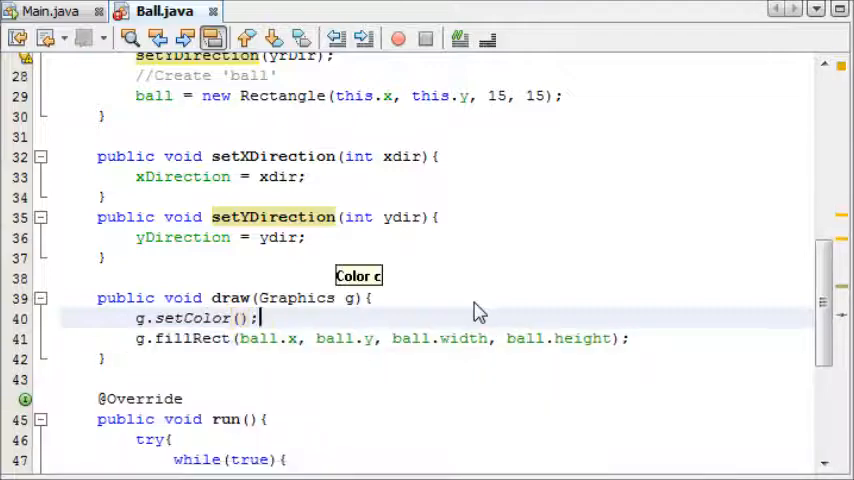
{"action": "type", "text": "Color.WHOT"}
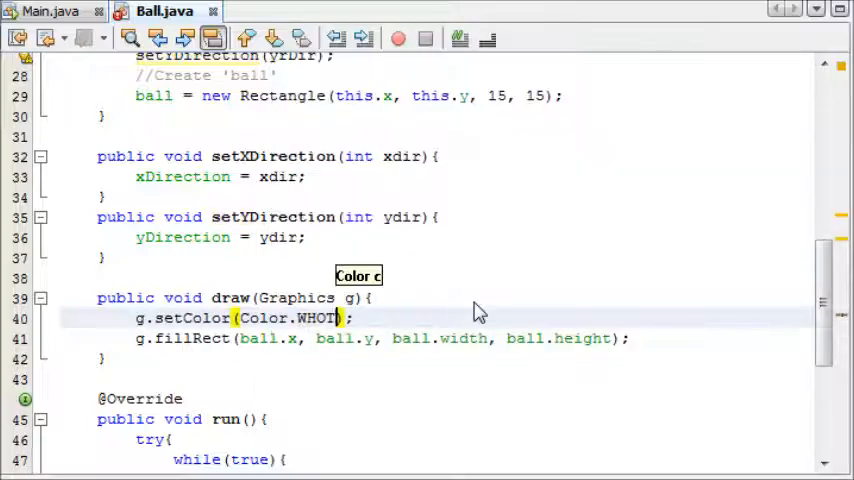
{"action": "type", "text": "WHITE"}
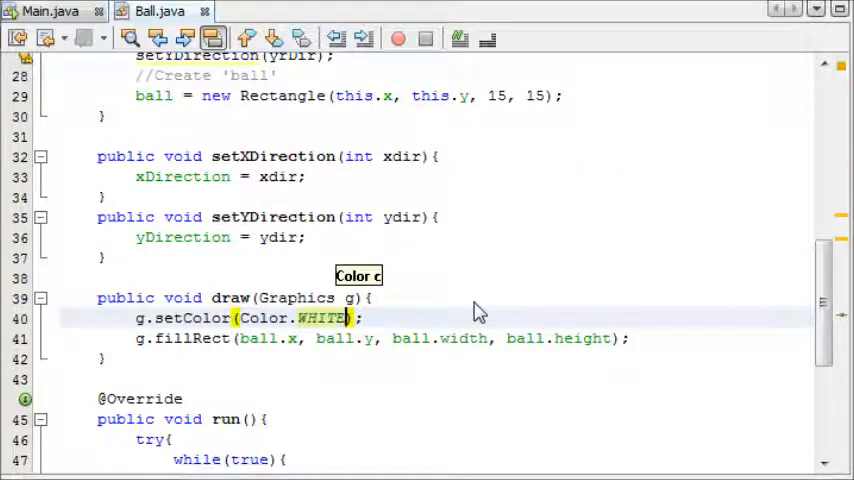
{"action": "mouse_move", "coordinate": [662, 357]}
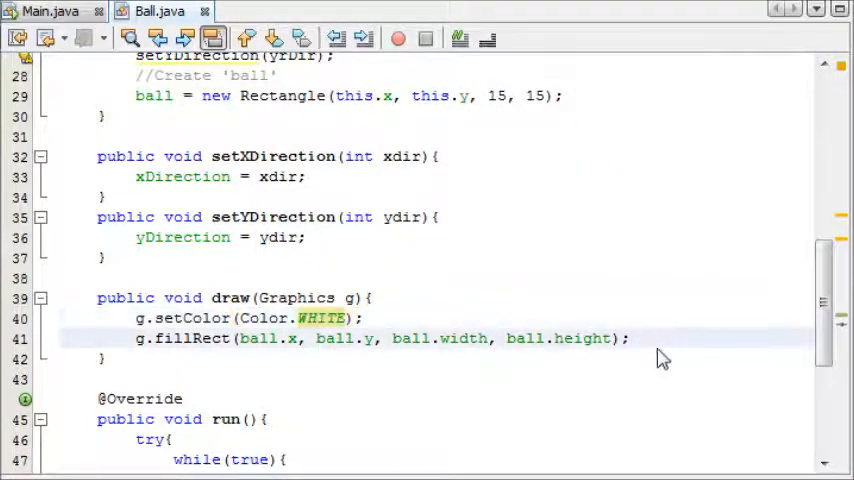
{"action": "left_click", "coordinate": [50, 11]}
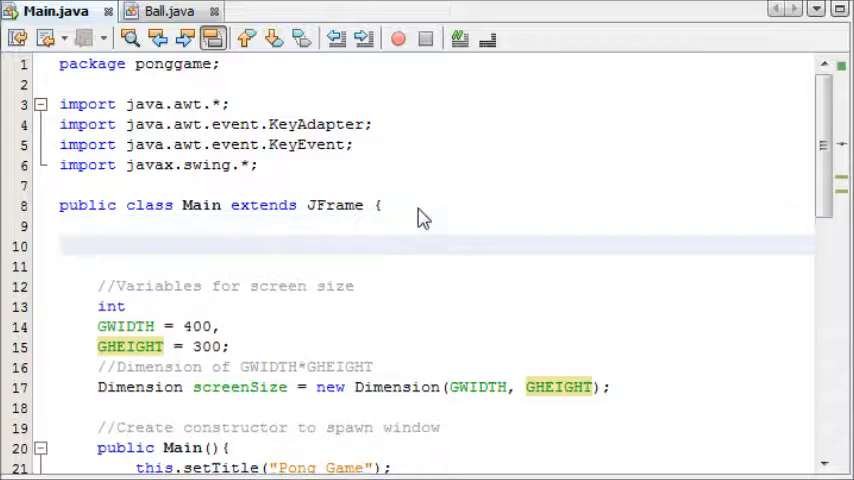
Step: Add a //Double buffering comment declaring Image dbImage and a Graphics field
{"action": "type", "text": "//Double"}
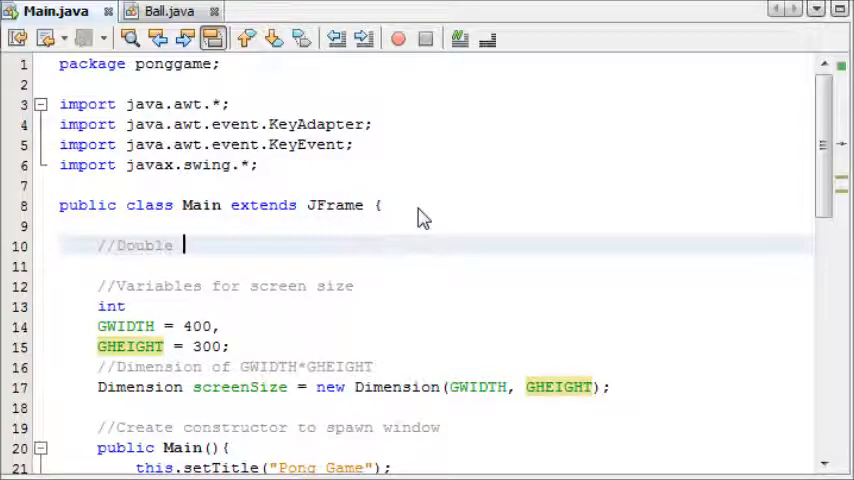
{"action": "type", "text": "buffe"}
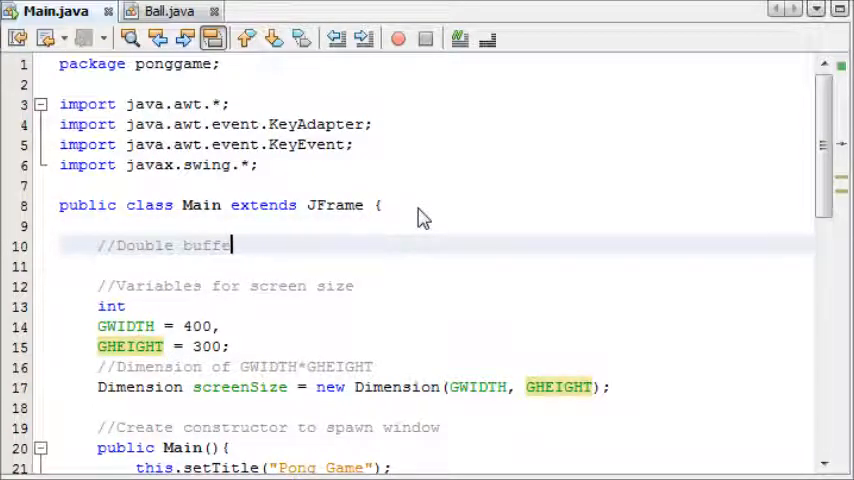
{"action": "type", "text": "ring"}
{"action": "type", "text": "Image dbImage;"}
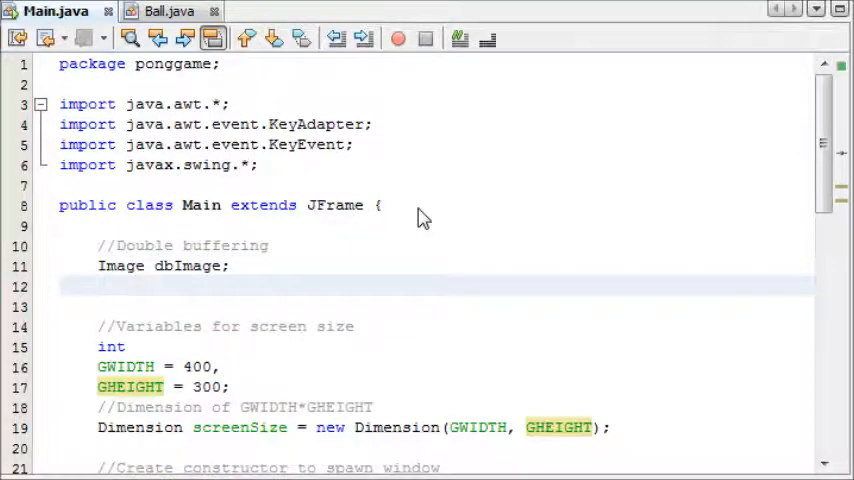
{"action": "type", "text": "Graphics d"}
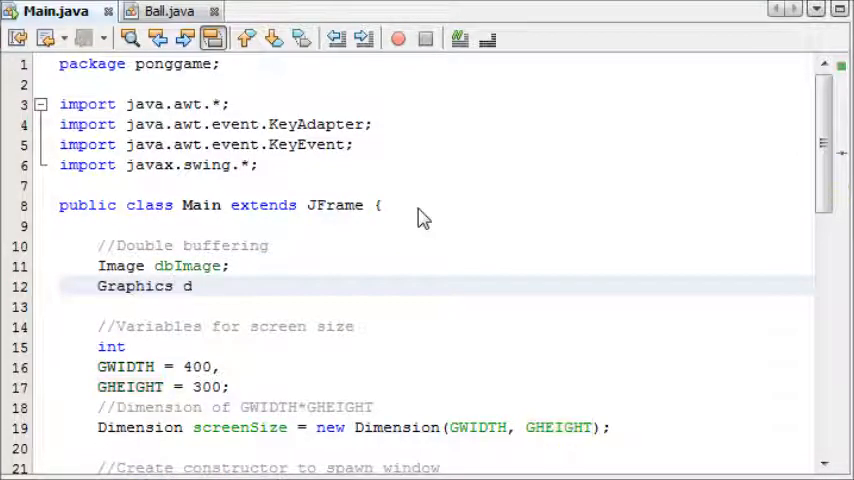
{"action": "scroll", "scroll_direction": "down", "scroll_amount": 3}
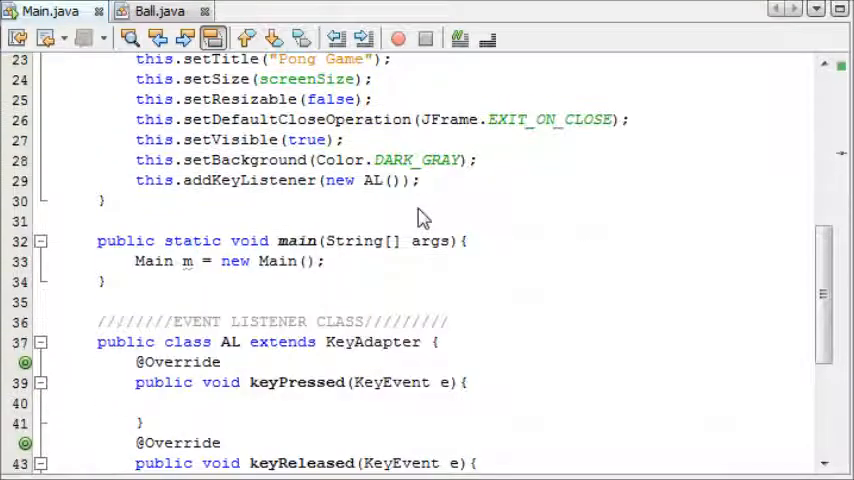
{"action": "scroll", "scroll_direction": "up", "scroll_amount": 3}
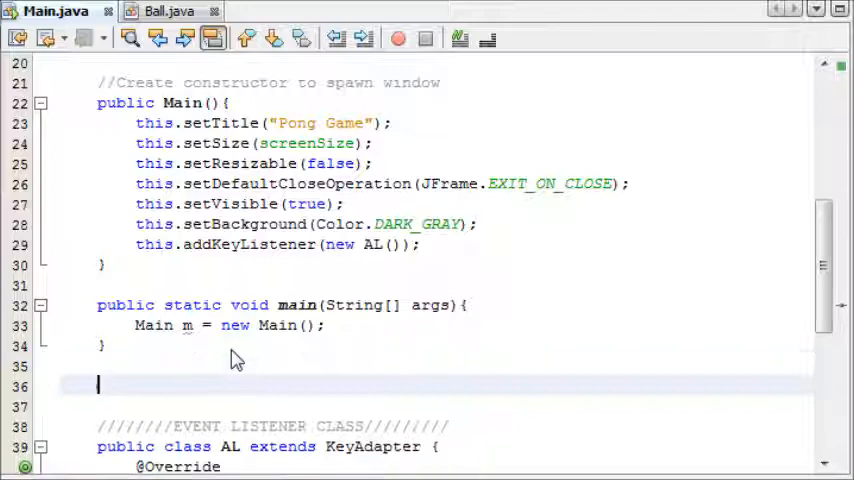
{"action": "type", "text": "public"}
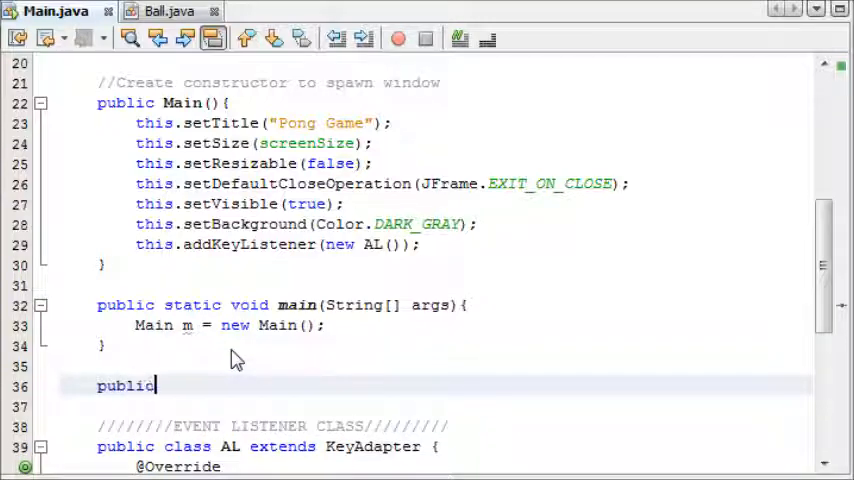
{"action": "type", "text": "vo"}
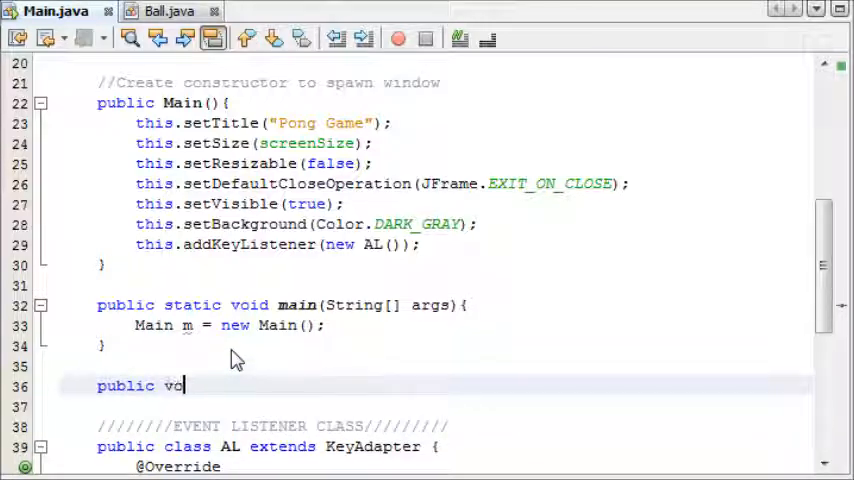
{"action": "type", "text": "id paint(Graphics g){"}
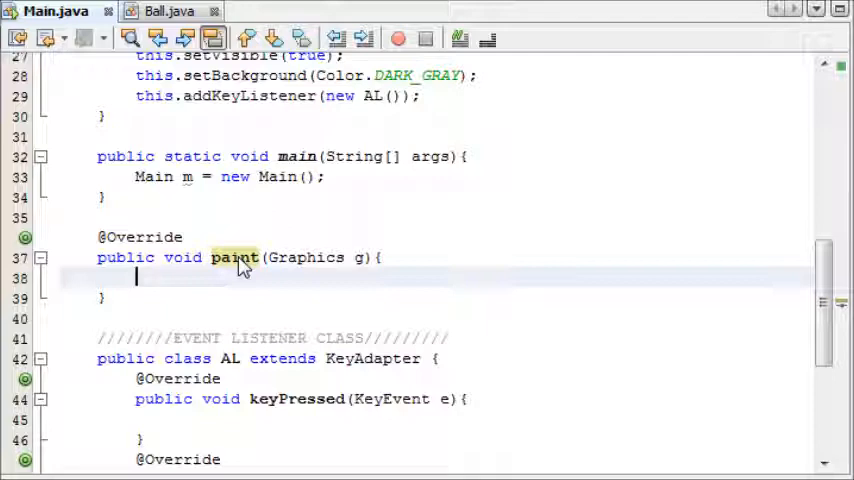
{"action": "type", "text": "dbImage = createImage"}
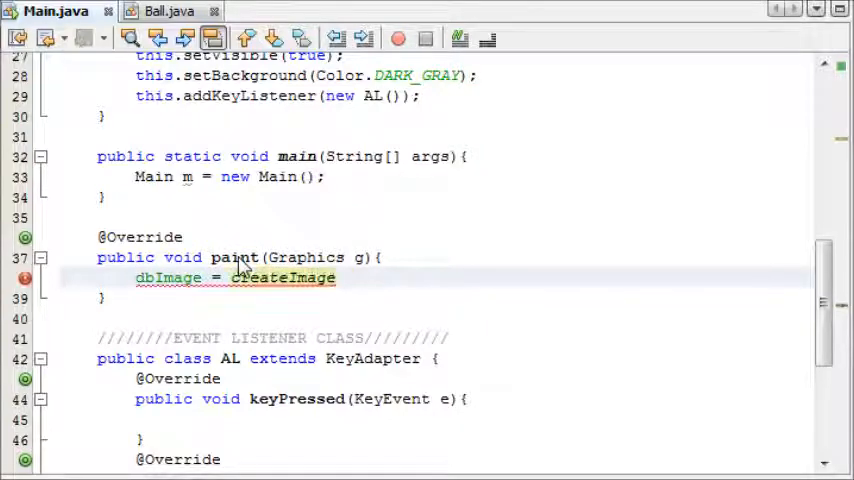
{"action": "type", "text": "(getWidth(), getHeight());"}
{"action": "type", "text": "g.drawImage(dbImage, 0, 0, this);"}
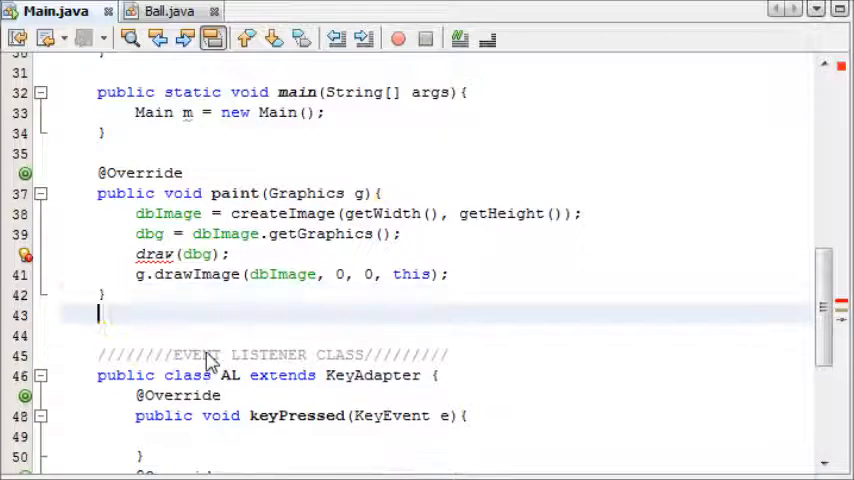
Step: Begin a public void draw(Graphics g) method below paint
{"action": "type", "text": "public"}
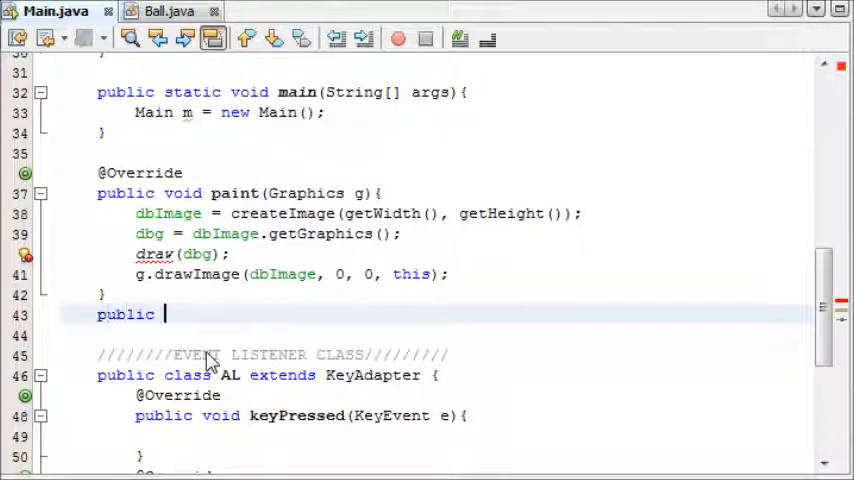
{"action": "type", "text": "draw"}
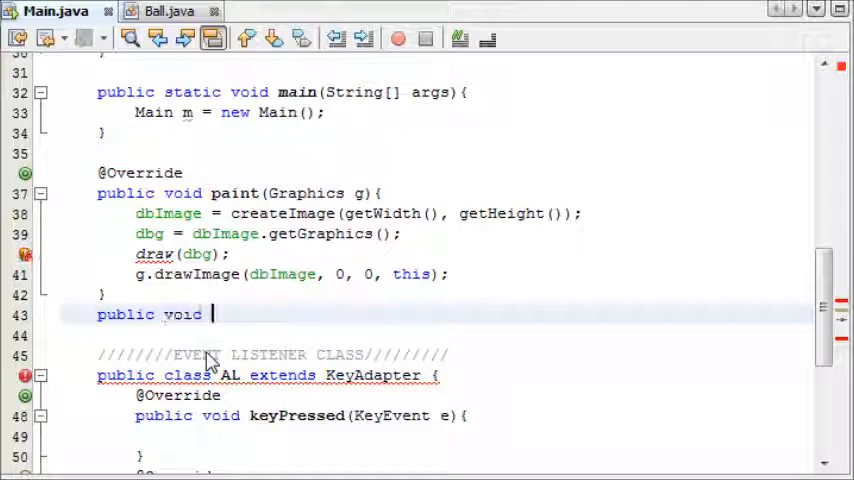
{"action": "type", "text": "draw(Graphics g){"}
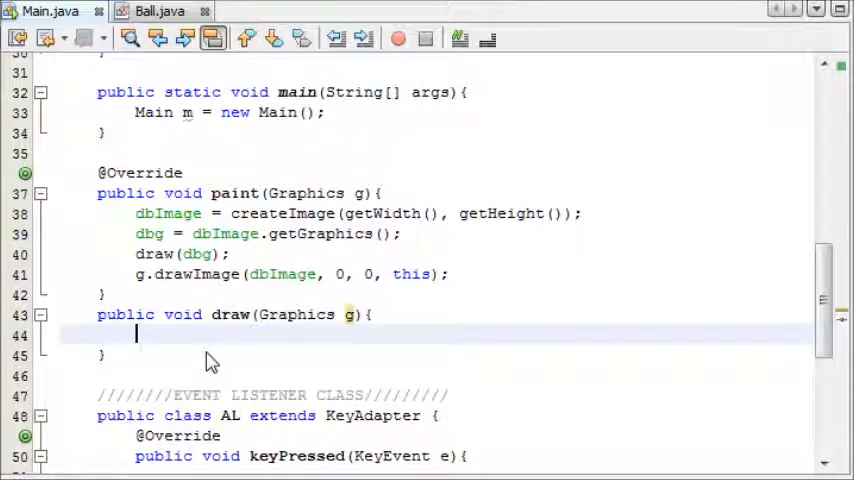
{"action": "mouse_move", "coordinate": [203, 378]}
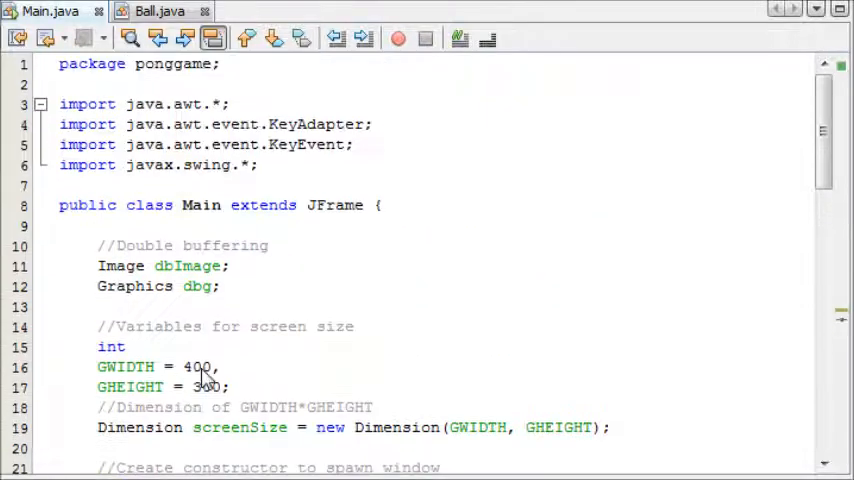
Step: Under a //Ball objects comment, declare Ball b = new Ball(193, 143)
{"action": "scroll", "scroll_direction": "down", "scroll_amount": 3}
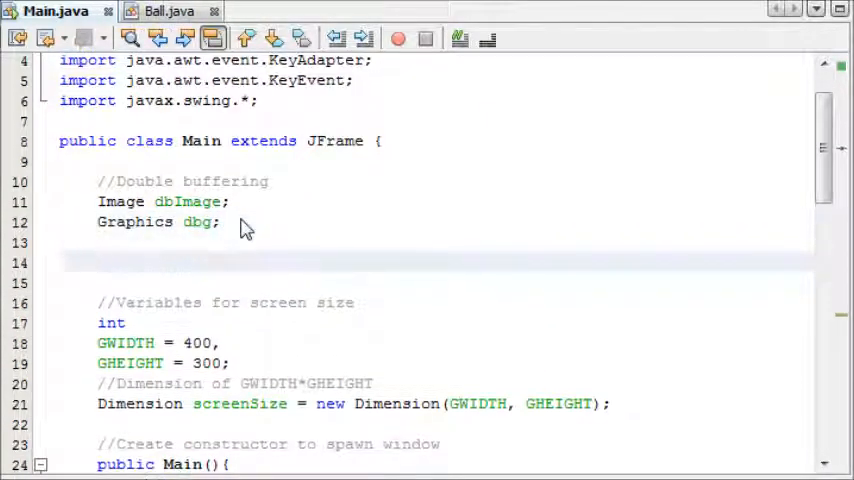
{"action": "type", "text": "//"}
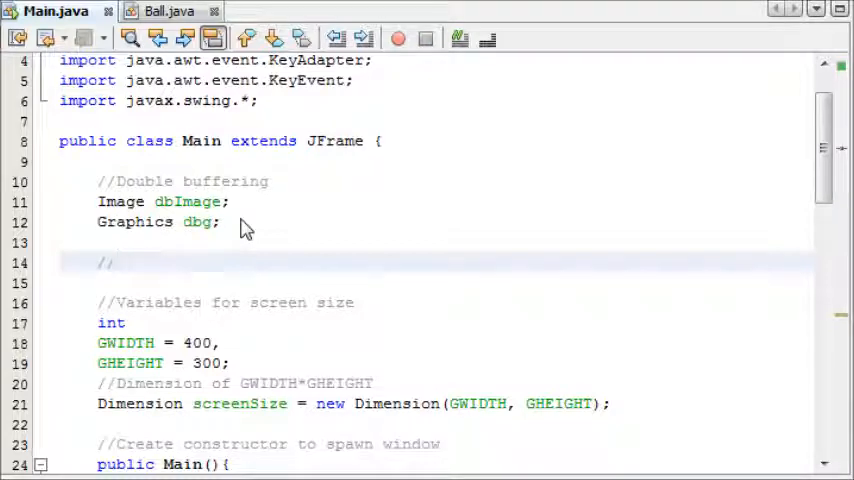
{"action": "type", "text": "Ball objects"}
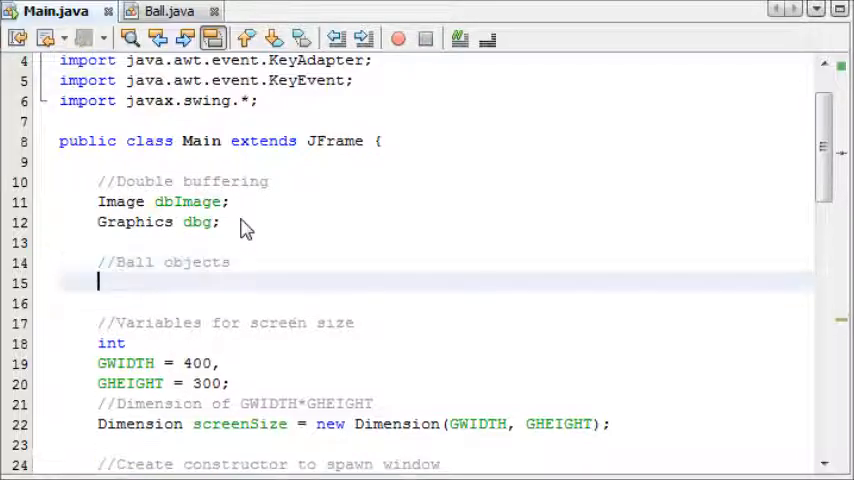
{"action": "type", "text": "B"}
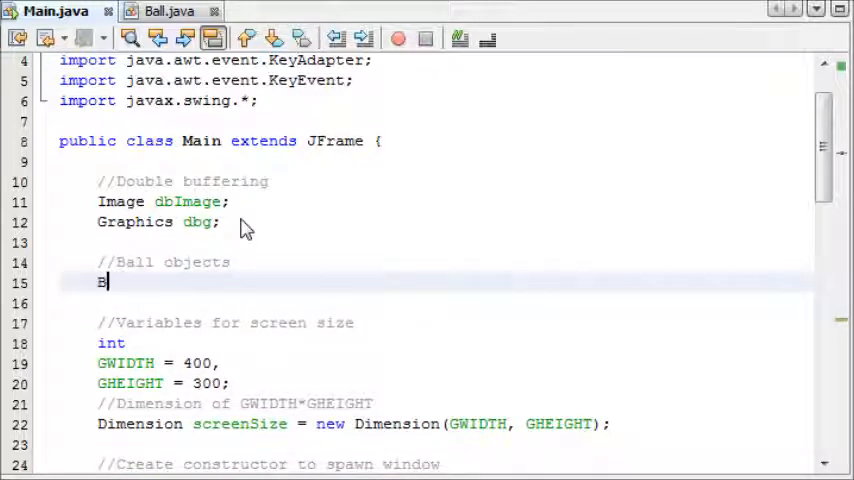
{"action": "type", "text": "all"}
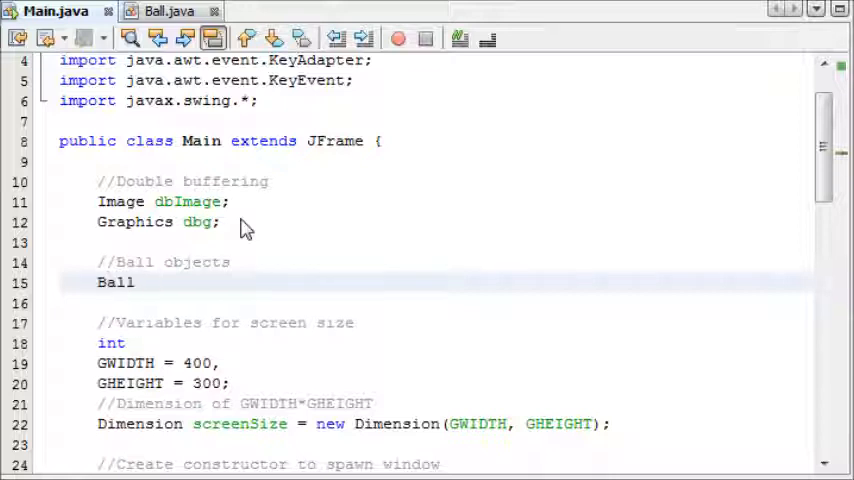
{"action": "type", "text": "b = new Ba"}
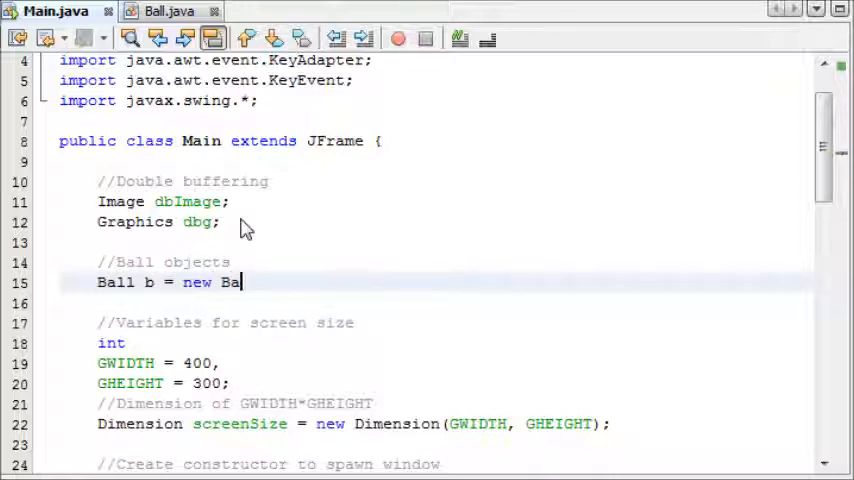
{"action": "type", "text": "l();"}
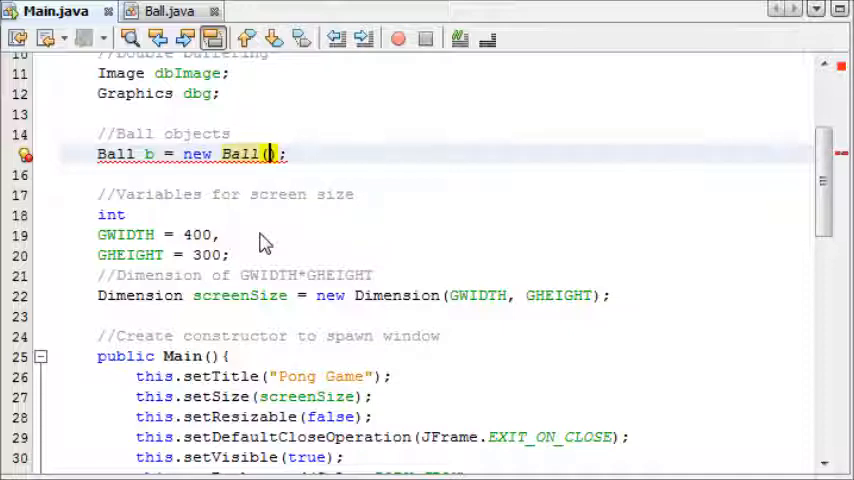
{"action": "type", "text": "1"}
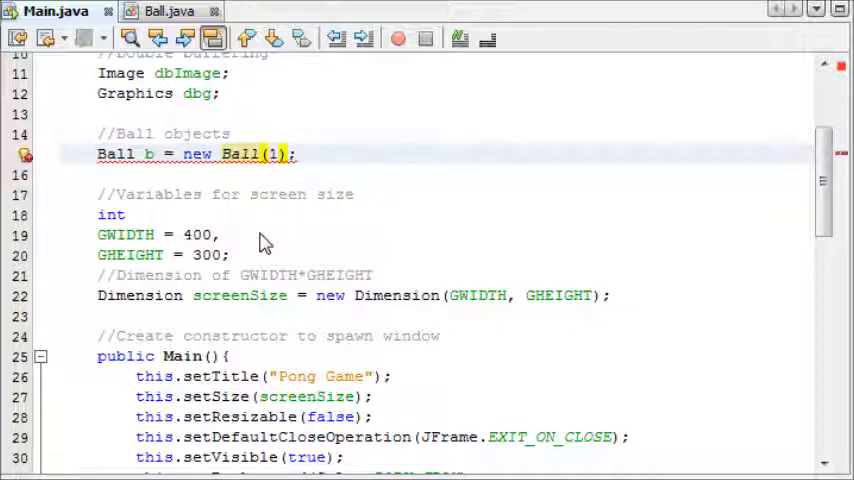
{"action": "type", "text": "93"}
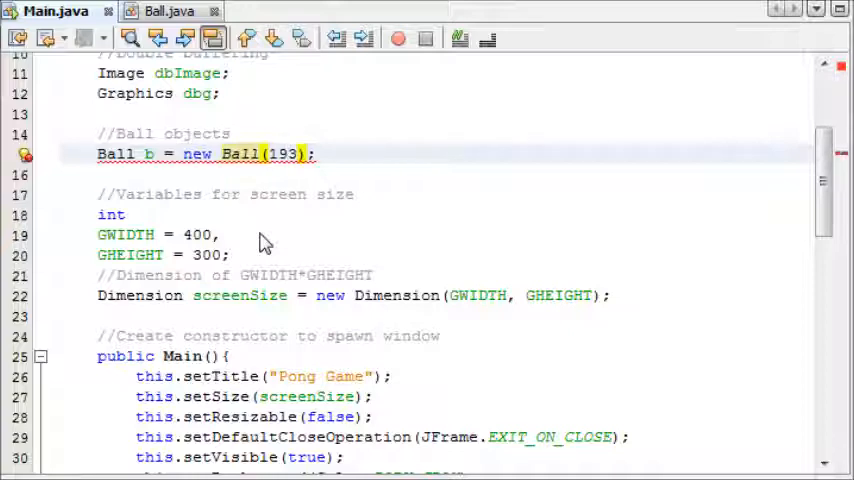
{"action": "type", "text": ","}
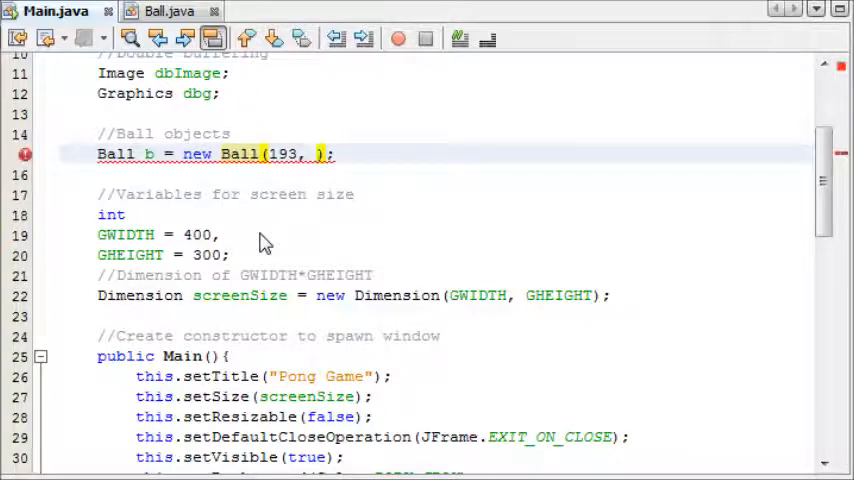
{"action": "type", "text": "1"}
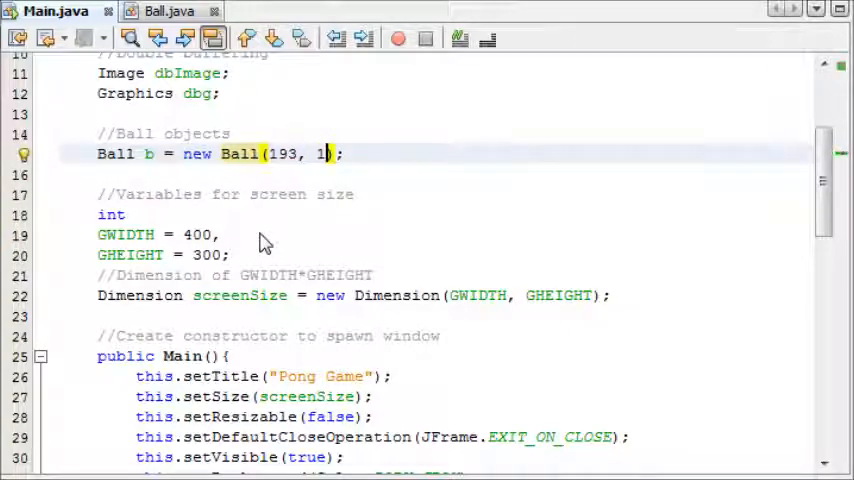
{"action": "type", "text": "43"}
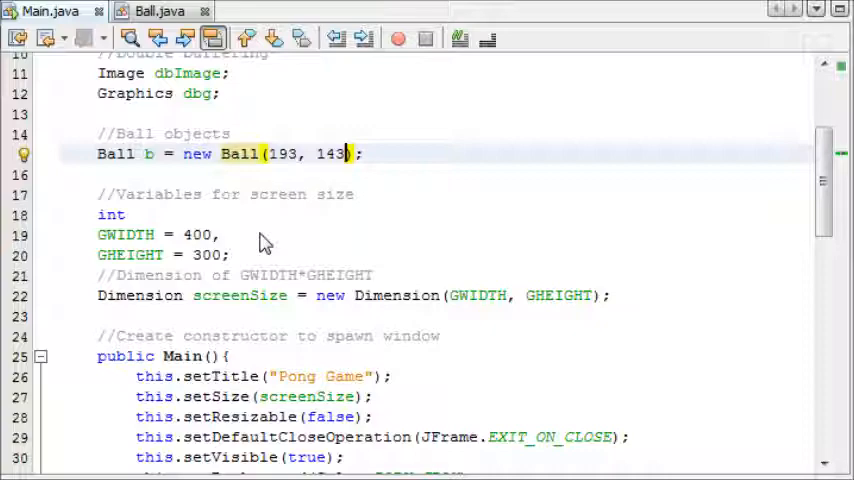
Step: Start draw's body with a call on the ball object 'b.'
{"action": "scroll", "scroll_direction": "down", "scroll_amount": 3}
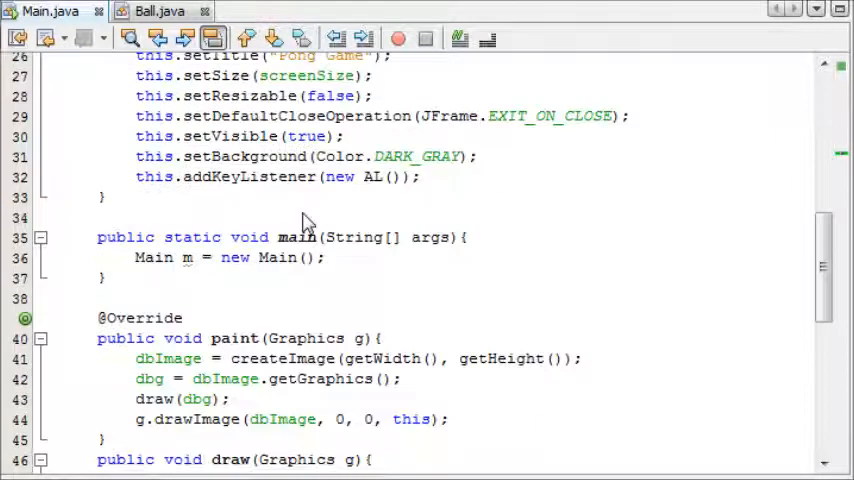
{"action": "scroll", "scroll_direction": "down", "scroll_amount": 3}
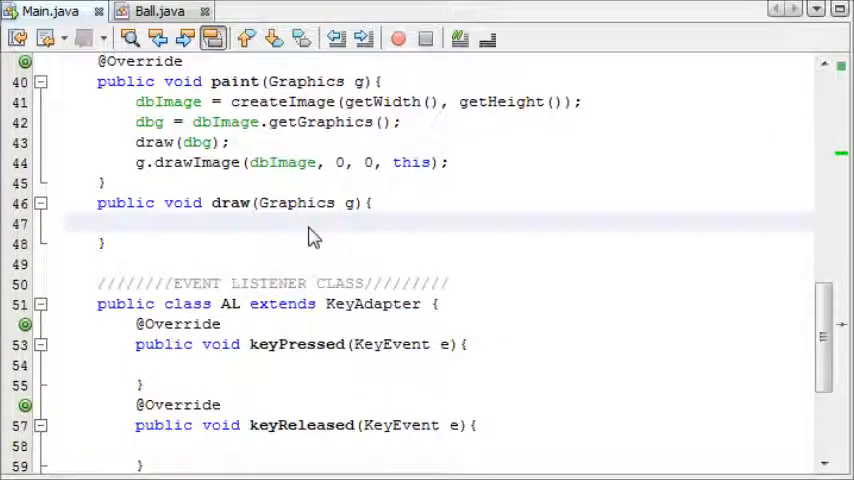
{"action": "type", "text": "b."}
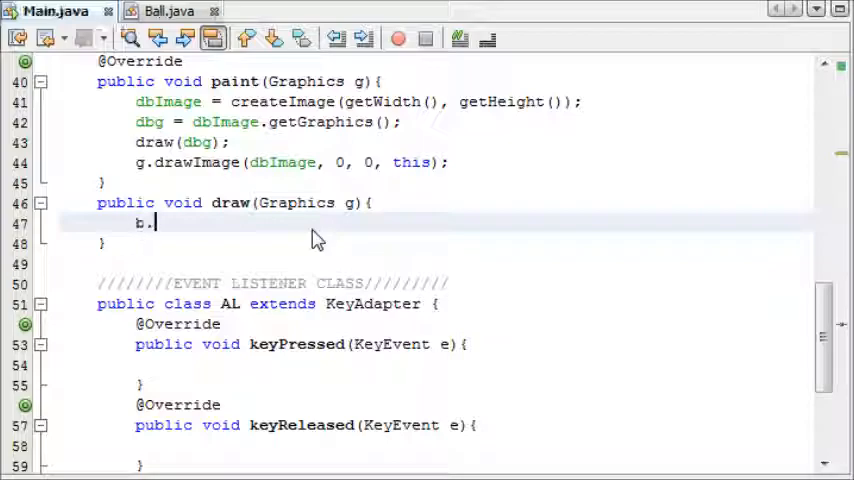